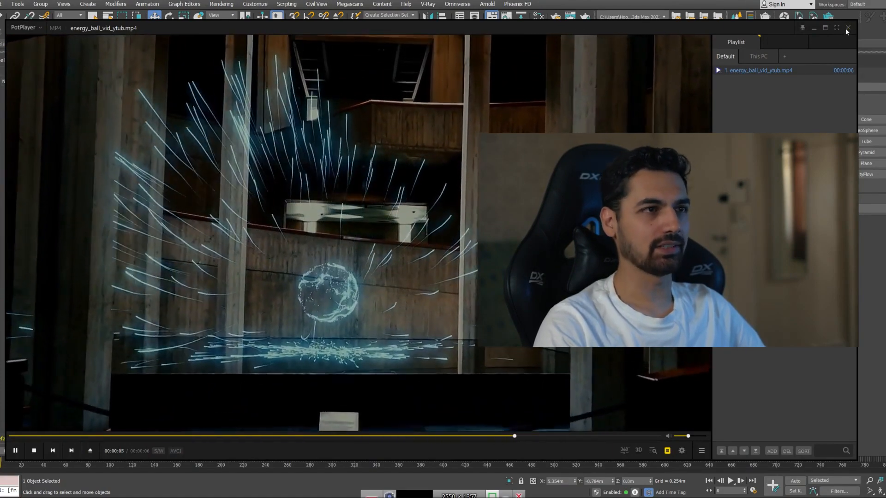
Close the PotPlayer preview of the finished energy orb effect.
{"action": "left_click", "coordinate": [847, 27]}
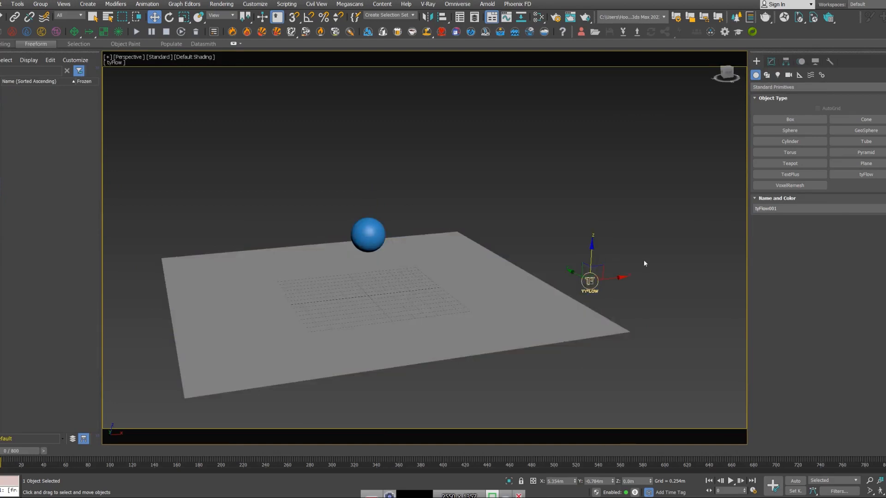
Create a Birth event with Total 500 particles and add a Position Object operator.
{"action": "left_click", "coordinate": [821, 193]}
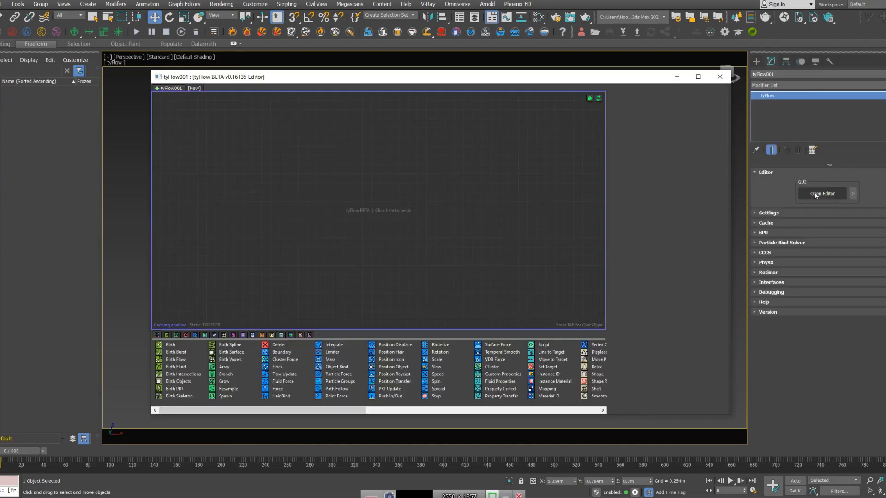
{"action": "mouse_move", "coordinate": [170, 344]}
{"action": "type", "text": "500"}
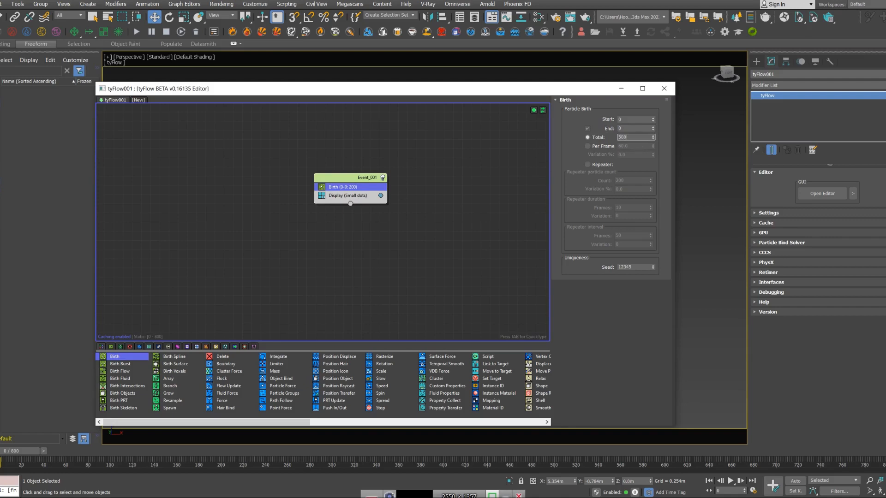
{"action": "triple_click", "coordinate": [633, 137]}
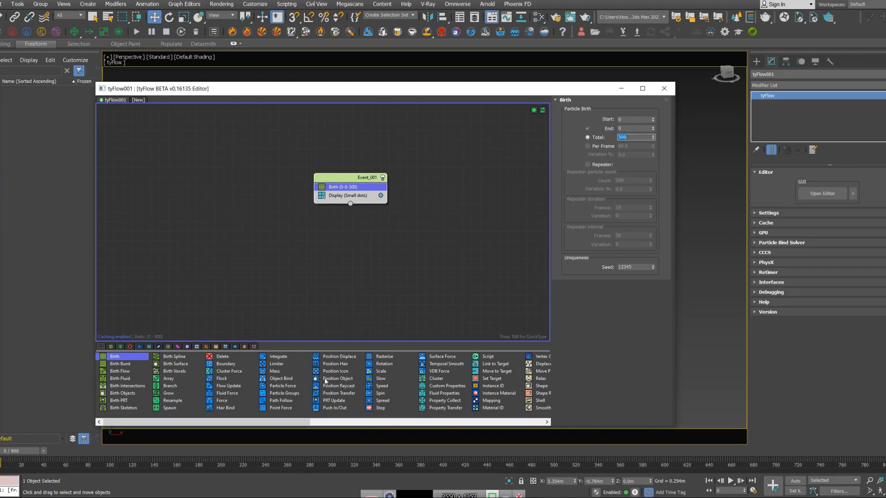
{"action": "left_click", "coordinate": [337, 379]}
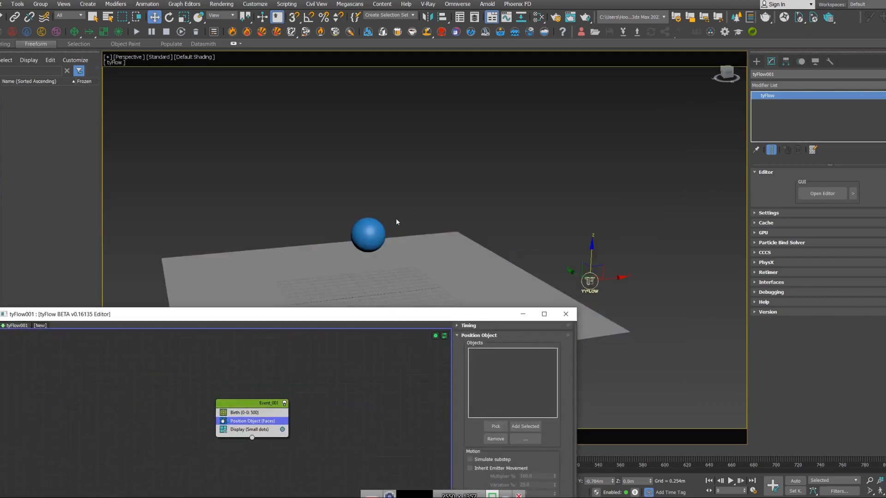
Pick Sphere001 as the emission surface and add a Send Out operator to the event.
{"action": "left_click", "coordinate": [494, 426]}
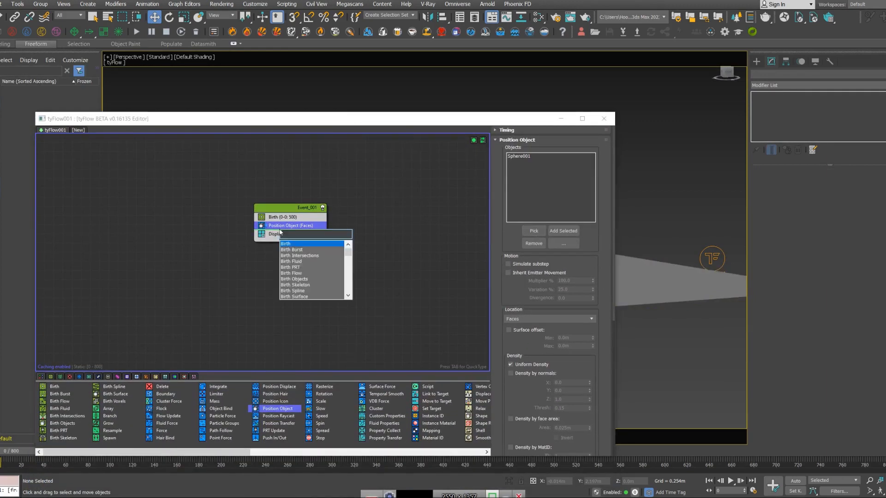
{"action": "type", "text": "send"}
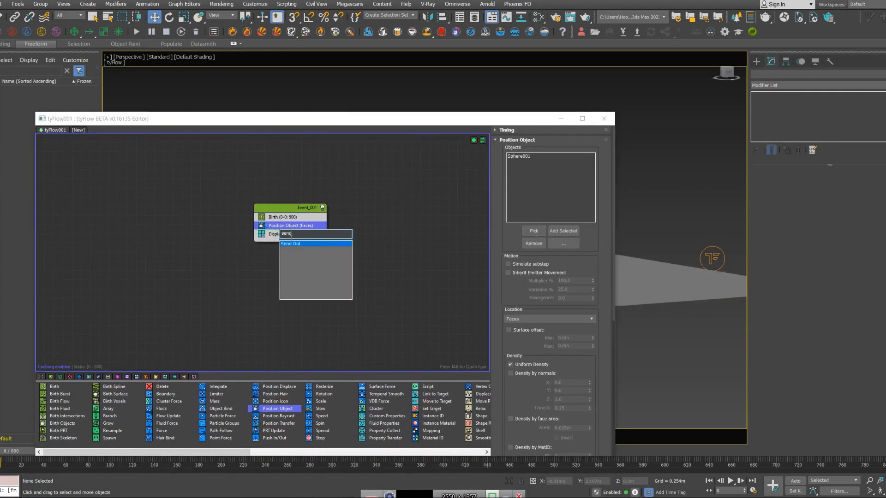
{"action": "left_click", "coordinate": [289, 244]}
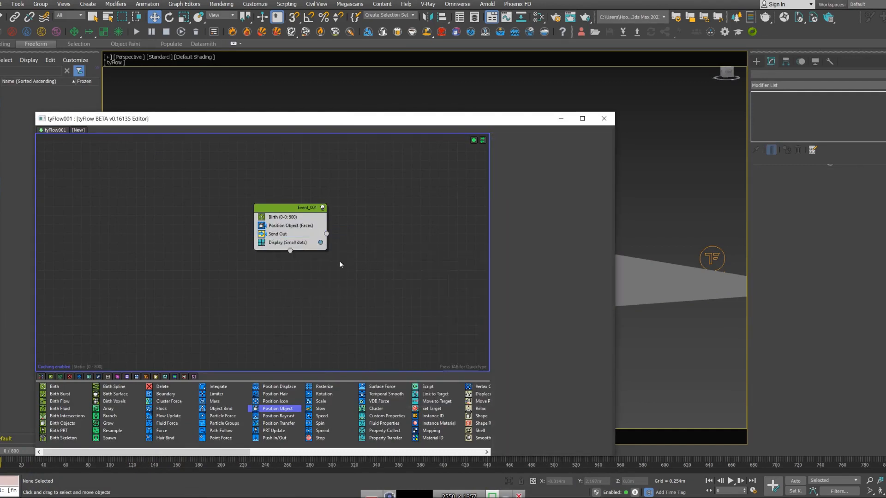
{"action": "type", "text": "force"}
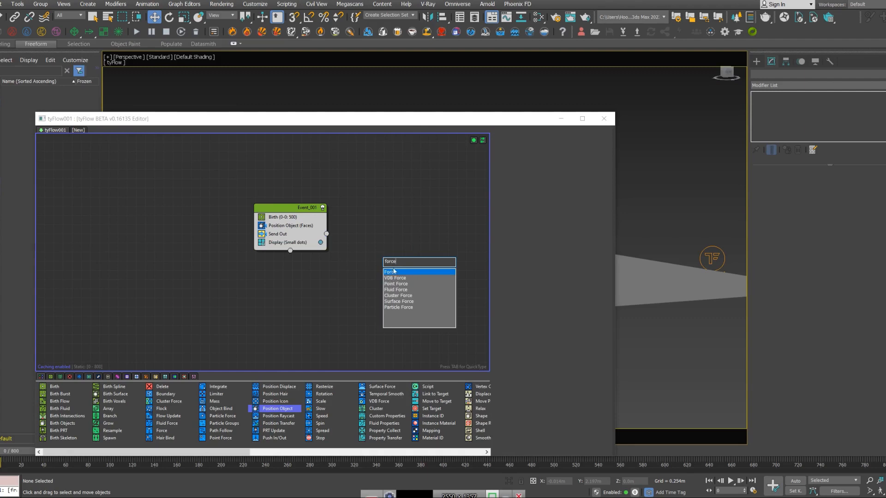
Create a second event from a Force operator and add Object Bind with Sphere001, friction 50.
{"action": "left_click", "coordinate": [391, 271]}
{"action": "type", "text": "objec"}
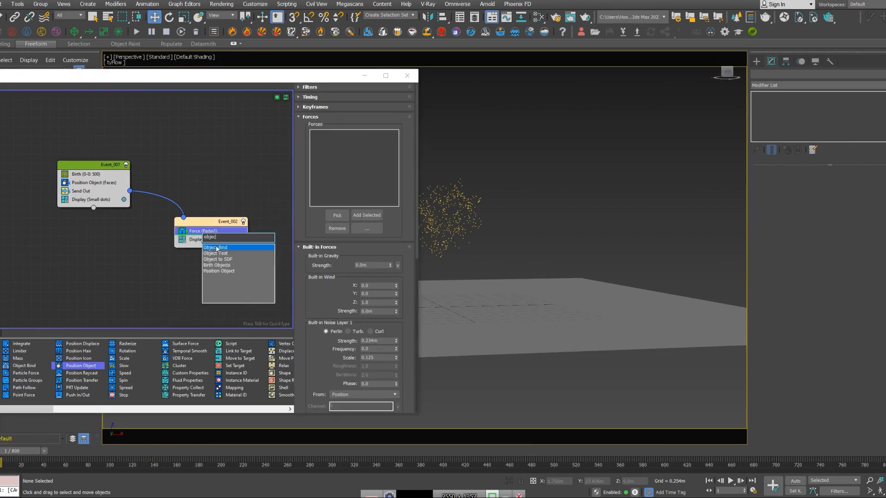
{"action": "left_click", "coordinate": [216, 248]}
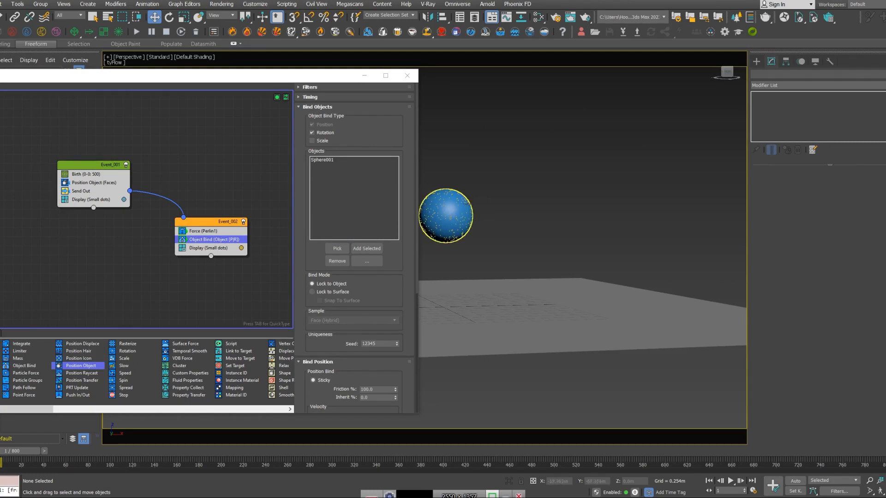
{"action": "left_click", "coordinate": [444, 216]}
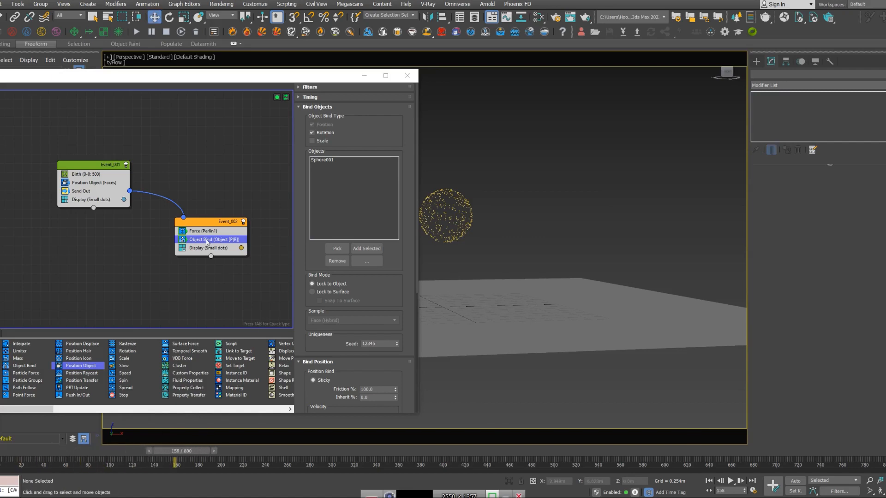
{"action": "mouse_move", "coordinate": [371, 287]}
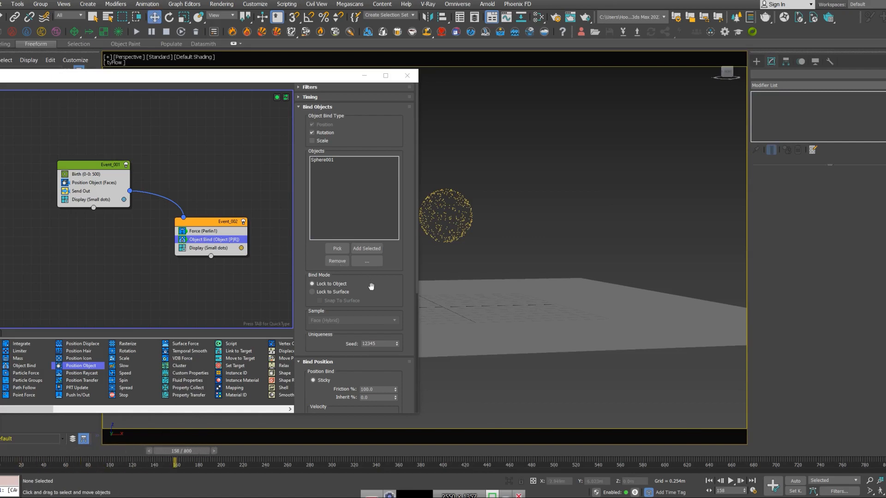
Adjust the Perlin noise frequency in the Force operator so particles wobble on the sphere.
{"action": "scroll", "scroll_direction": "down", "scroll_amount": 3}
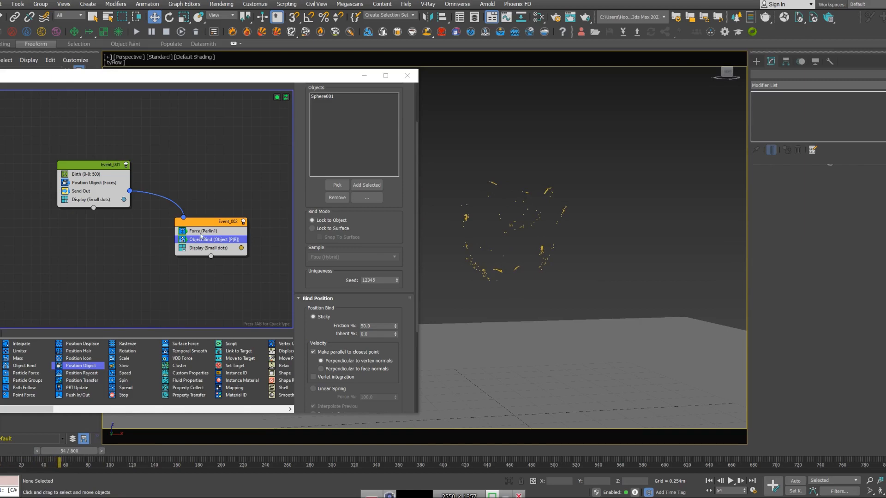
{"action": "left_click", "coordinate": [202, 231]}
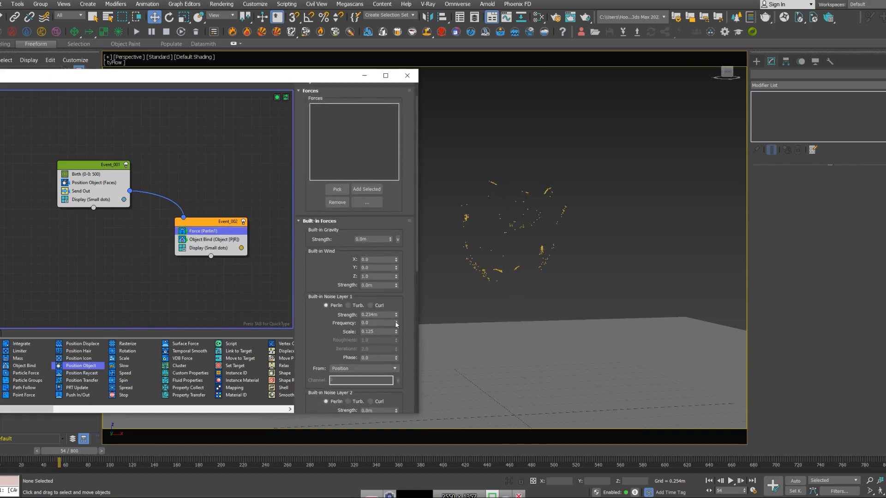
{"action": "left_click", "coordinate": [396, 321]}
{"action": "type", "text": "shape"}
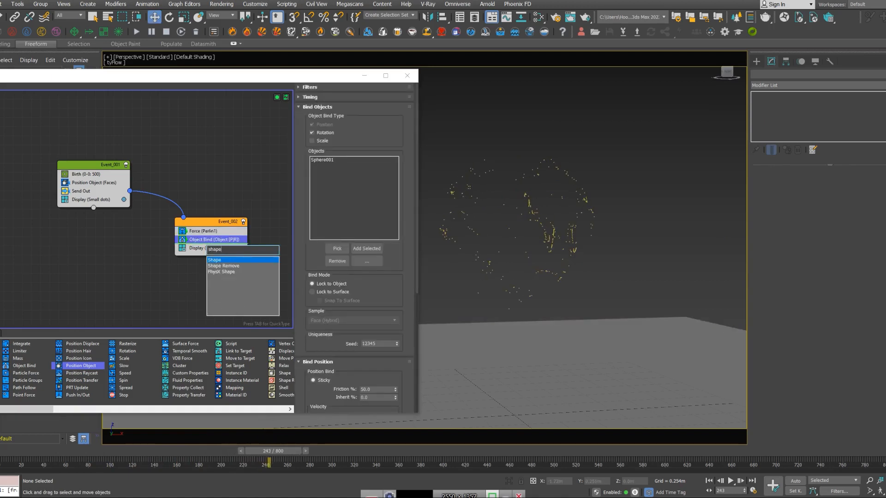
Give the second event an Octahedron Shape and set its Display type to Geometry.
{"action": "left_click", "coordinate": [215, 260]}
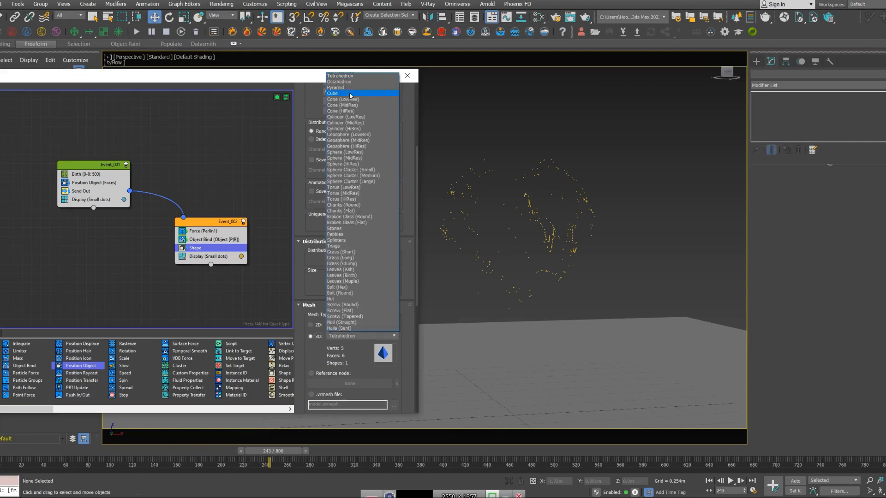
{"action": "left_click", "coordinate": [338, 81]}
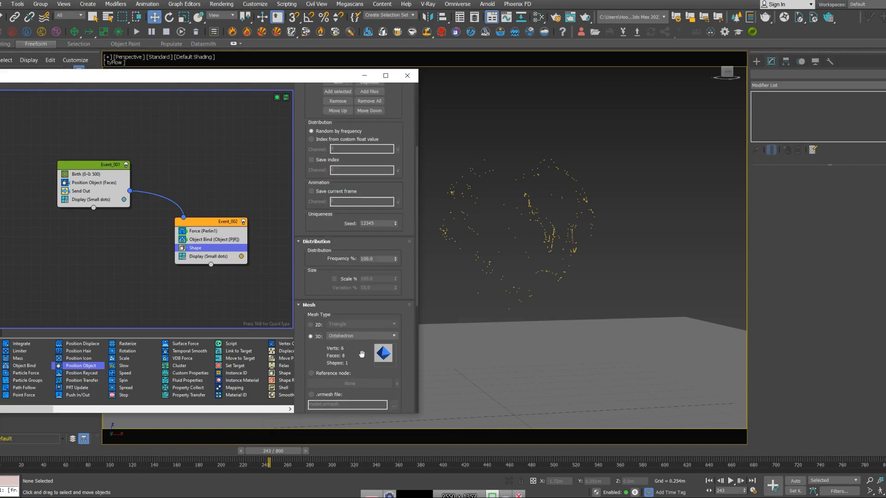
{"action": "mouse_move", "coordinate": [417, 331]}
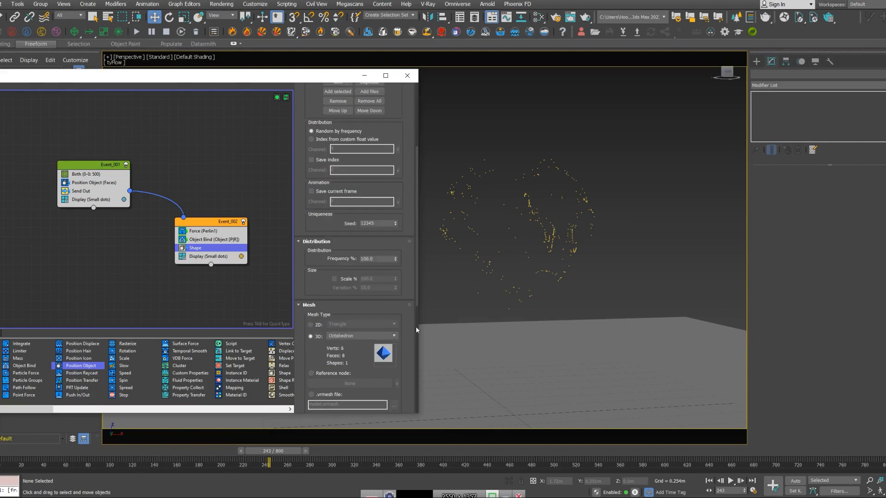
{"action": "left_click", "coordinate": [207, 255]}
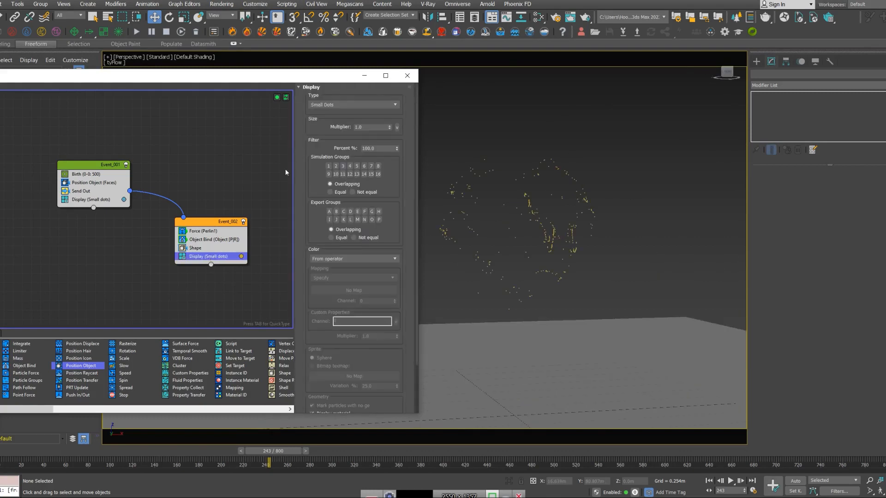
{"action": "left_click", "coordinate": [353, 104]}
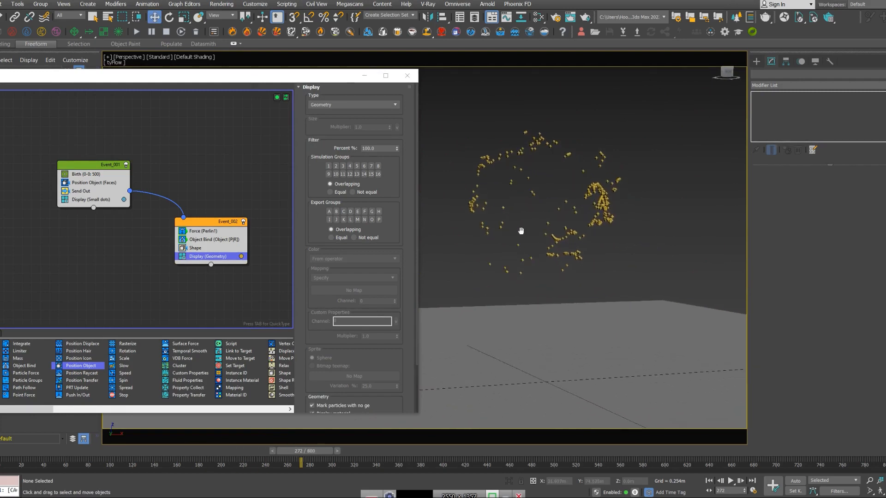
{"action": "left_click", "coordinate": [195, 247]}
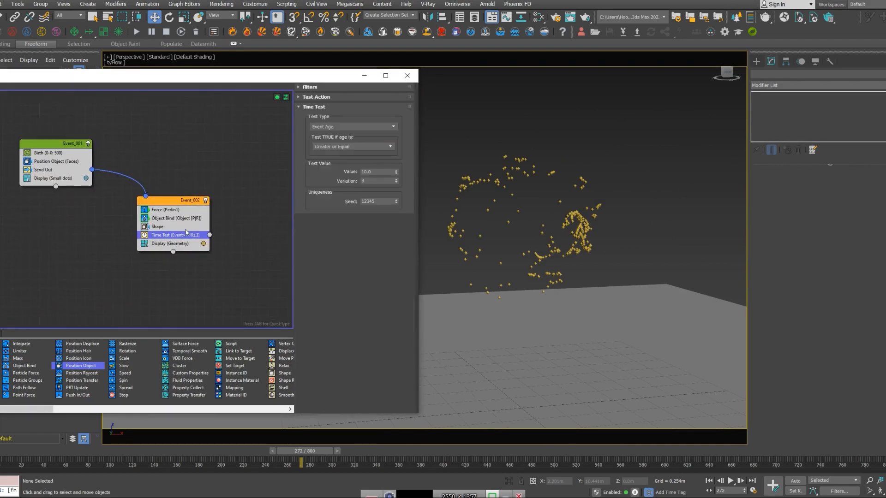
{"action": "mouse_move", "coordinate": [307, 135]}
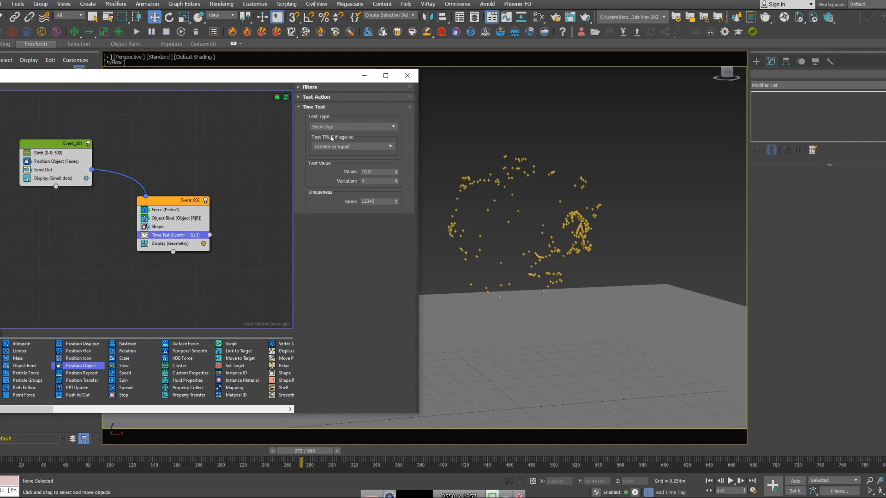
Set the Time Test to Event Age, Greater or Equal, about 10 frames with variation 3.
{"action": "triple_click", "coordinate": [375, 171]}
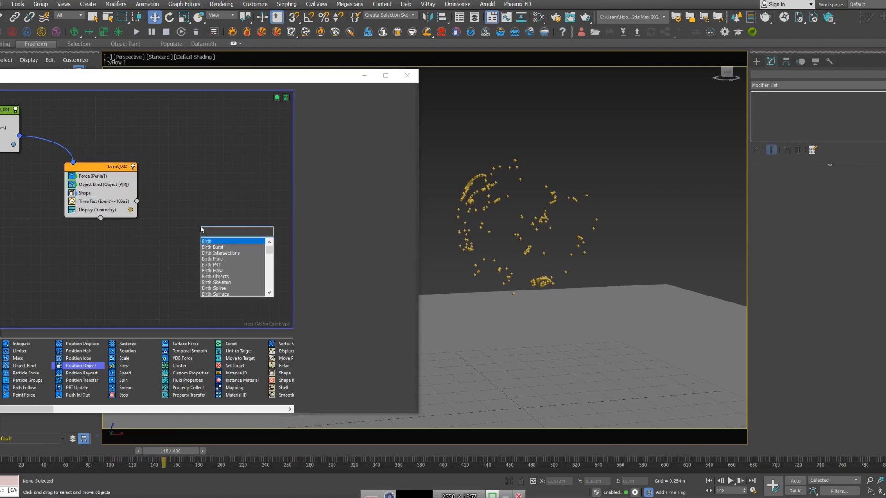
Add a Find Target event and create a large Sphere002 around the particles, setting its object properties.
{"action": "type", "text": "find"}
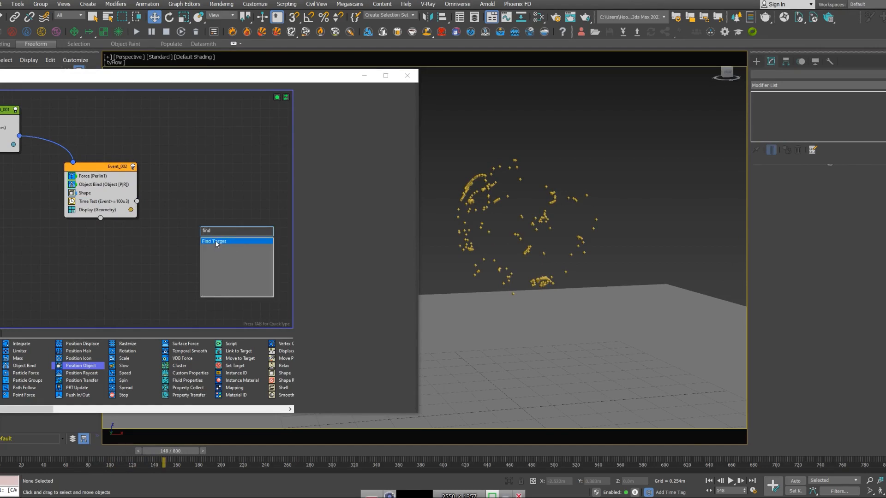
{"action": "left_click", "coordinate": [213, 241]}
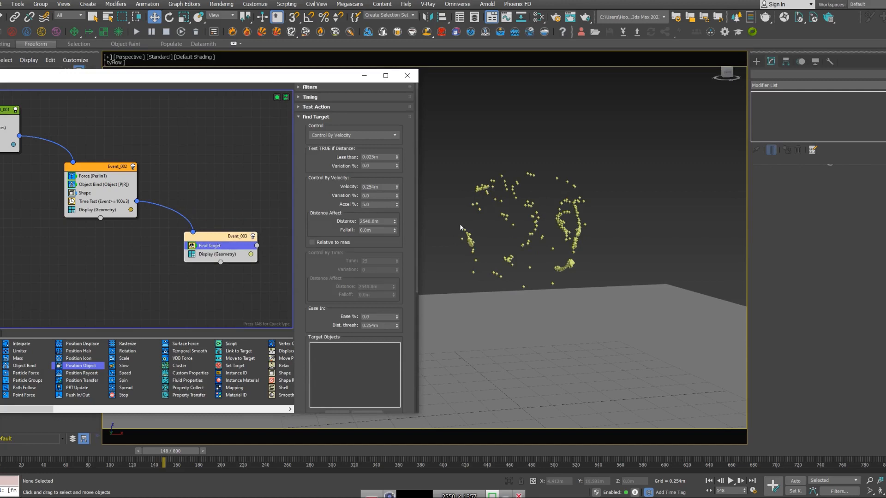
{"action": "left_click", "coordinate": [756, 61]}
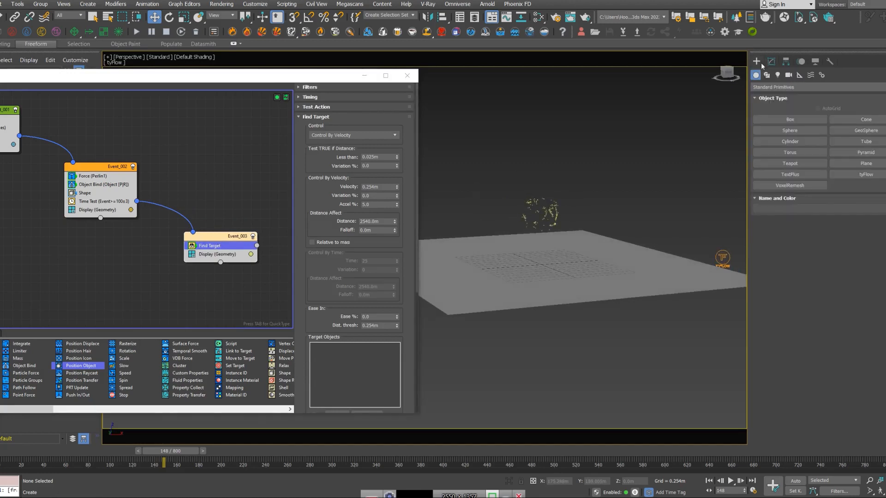
{"action": "left_click", "coordinate": [790, 130]}
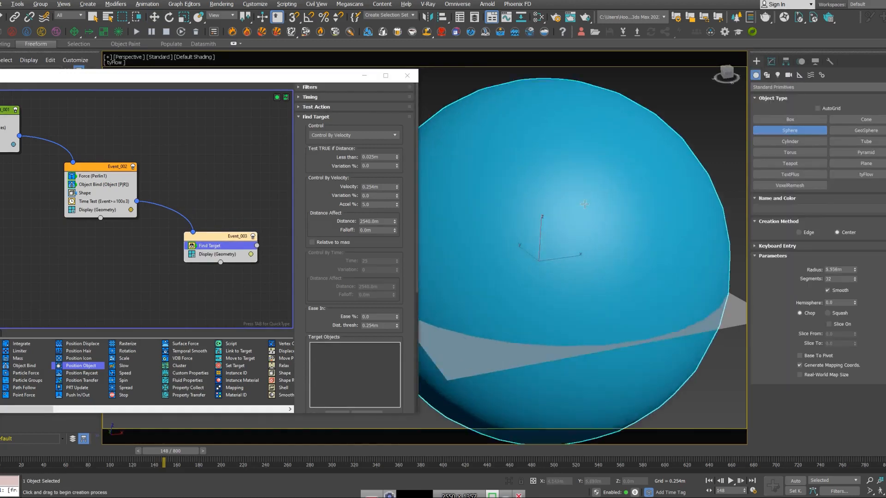
{"action": "right_click", "coordinate": [585, 203]}
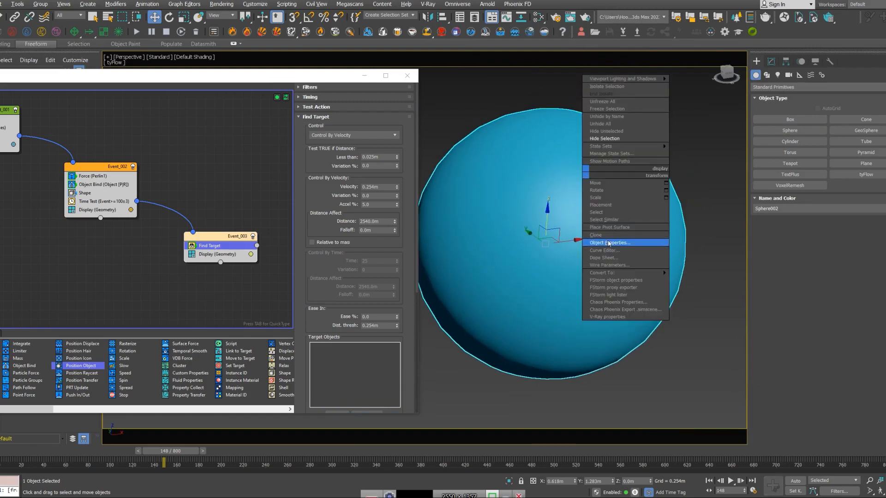
{"action": "left_click", "coordinate": [606, 243]}
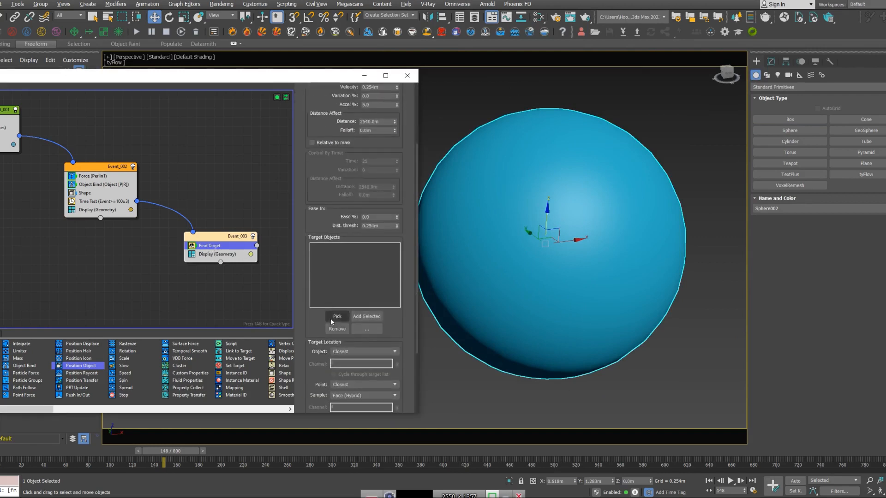
Pick Sphere002 as the Find Target object, aiming at Random points on it.
{"action": "right_click", "coordinate": [645, 195]}
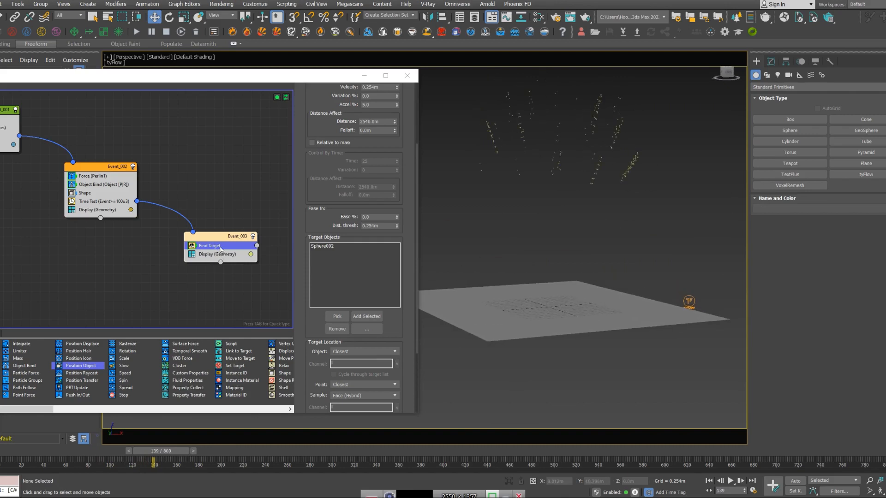
{"action": "scroll", "scroll_direction": "down", "scroll_amount": 3}
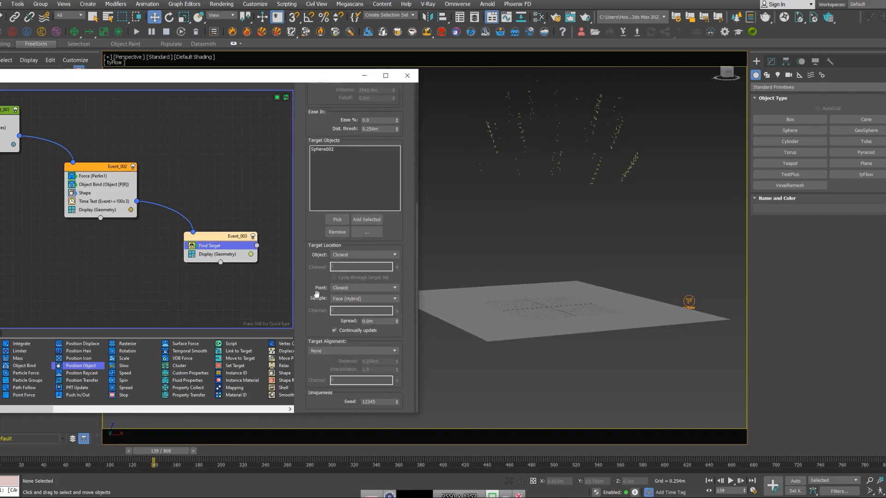
{"action": "left_click", "coordinate": [364, 288]}
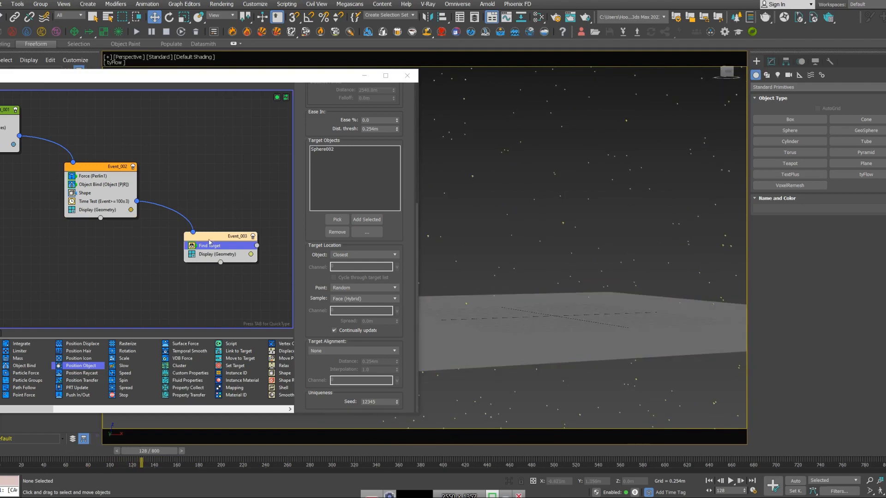
Insert a Collision operator in Event_003 between Find Target and Display.
{"action": "left_click", "coordinate": [216, 255]}
{"action": "type", "text": "col"}
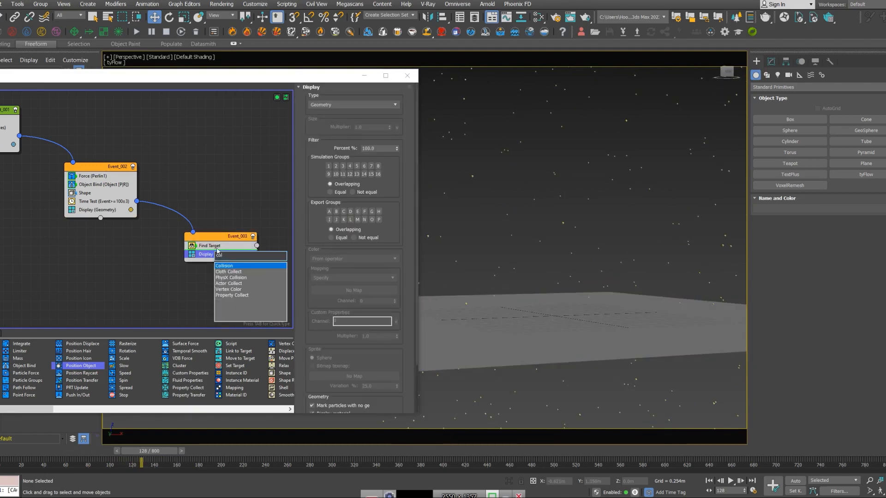
{"action": "left_click", "coordinate": [225, 266]}
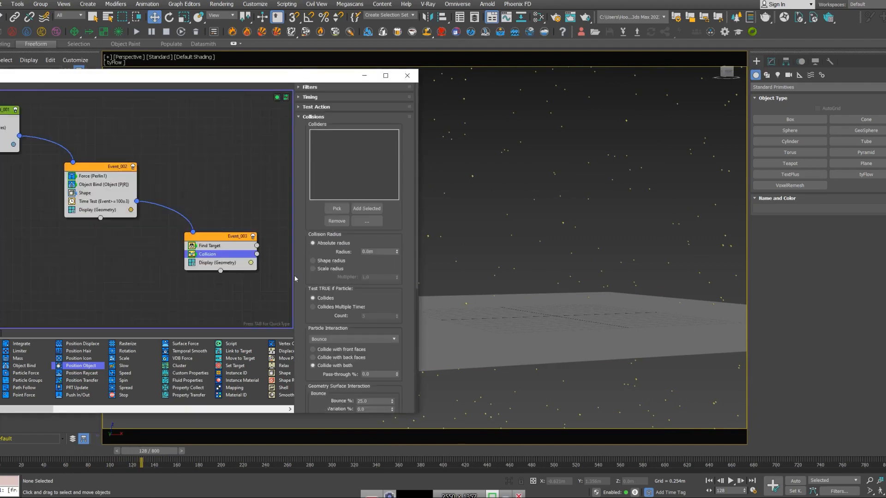
{"action": "left_click", "coordinate": [367, 209]}
{"action": "type", "text": "spaw"}
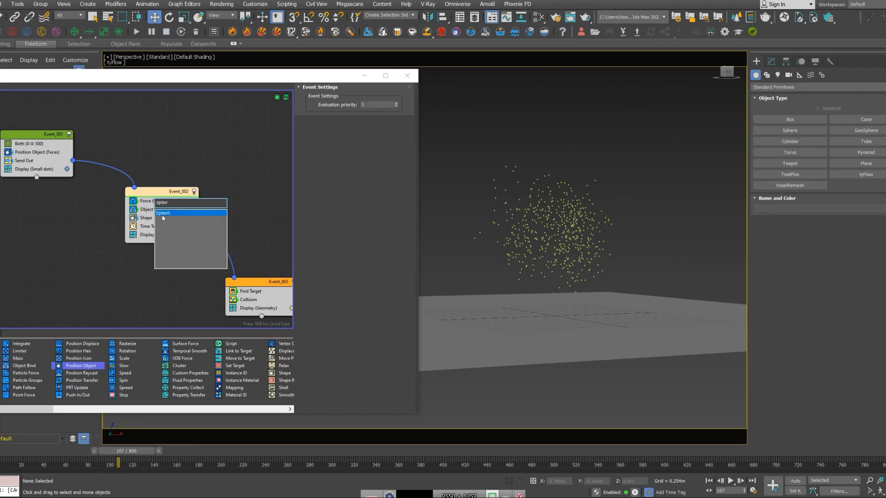
Add a Spawn to Event_002 set By Travel Distance with Frame range timing.
{"action": "left_click", "coordinate": [163, 213]}
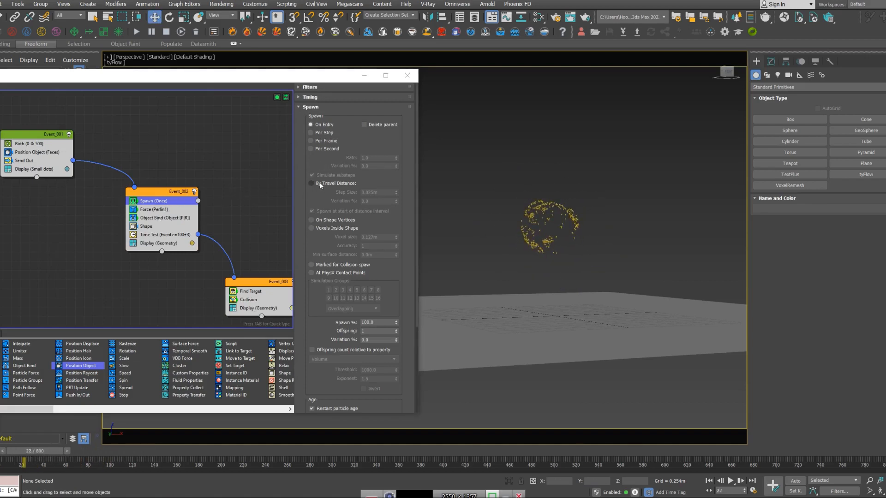
{"action": "left_click", "coordinate": [311, 183]}
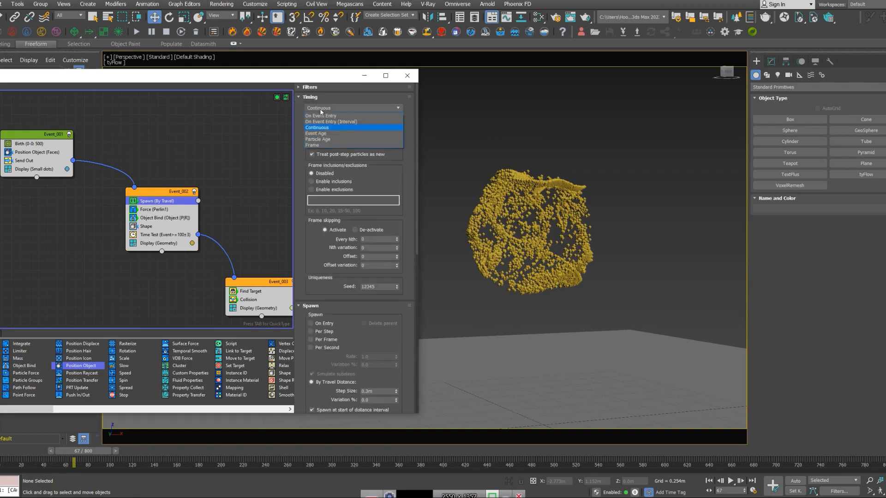
{"action": "left_click", "coordinate": [311, 145]}
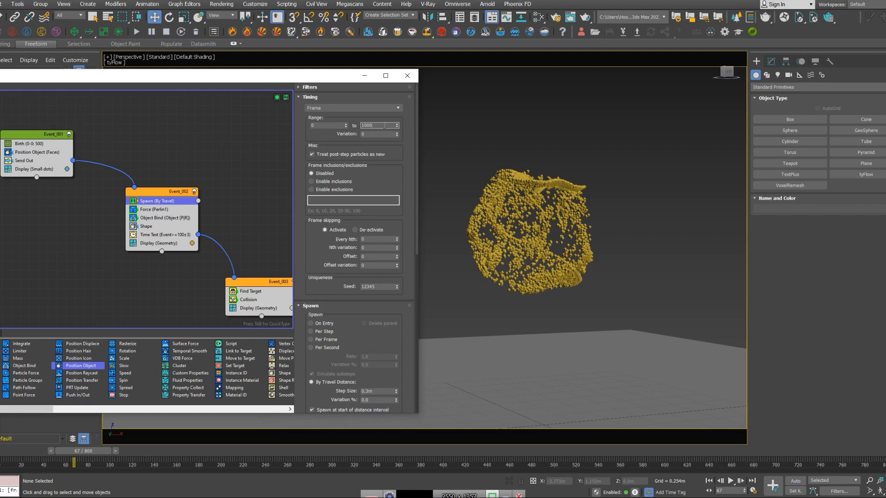
{"action": "triple_click", "coordinate": [376, 125]}
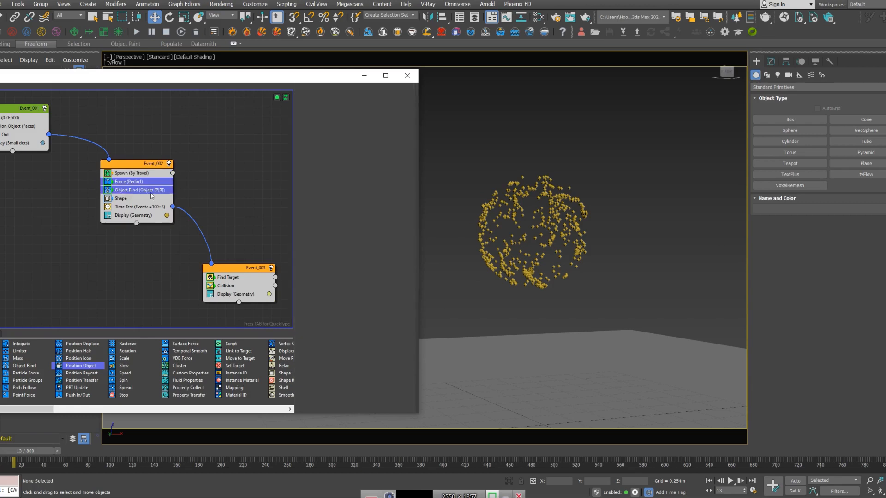
Copy the Force, Object Bind and Shape operators into a new Event_004 fed by the spawn.
{"action": "right_click", "coordinate": [120, 198]}
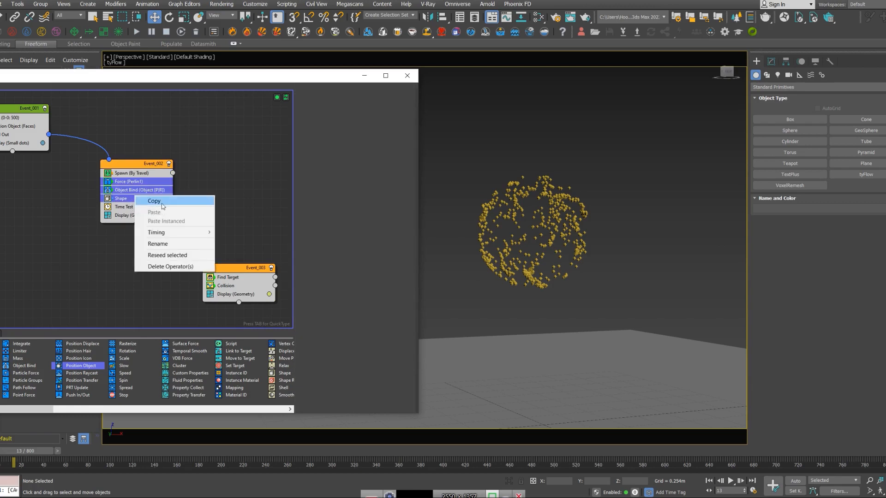
{"action": "left_click", "coordinate": [153, 201]}
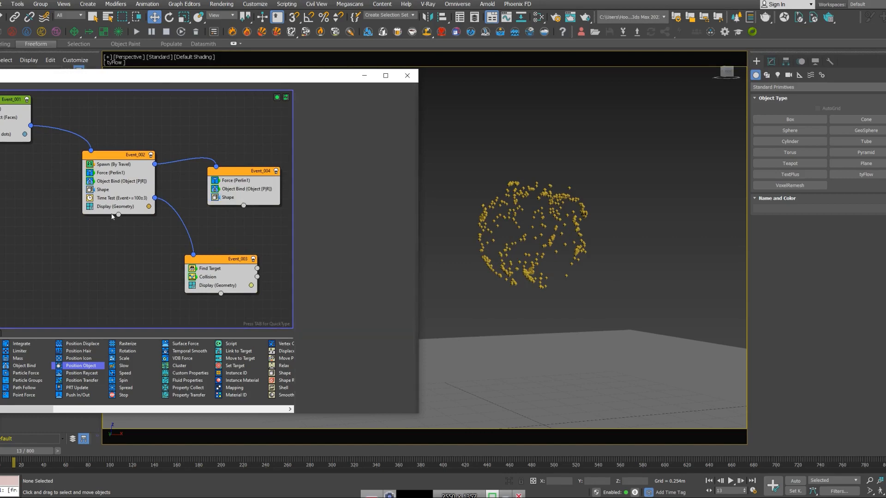
{"action": "right_click", "coordinate": [116, 206]}
{"action": "type", "text": "spaw"}
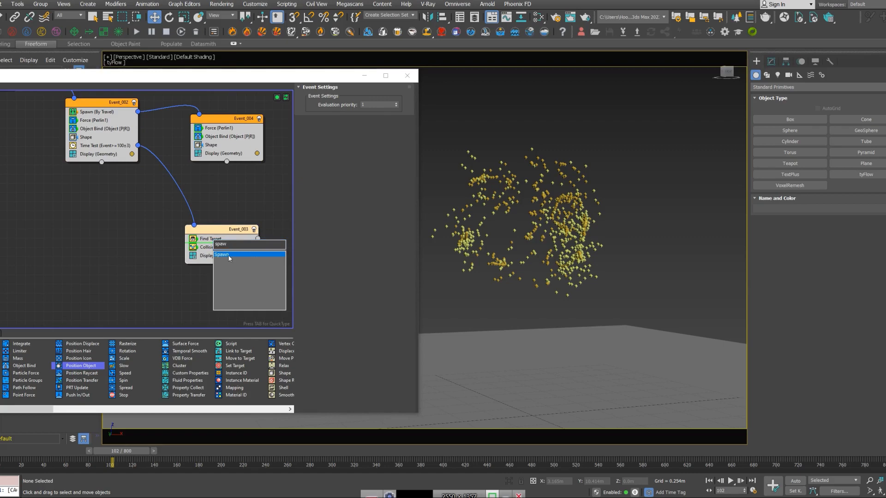
Add a By Travel Distance Spawn to Event_003 flowing into a new event with an age Time Test.
{"action": "left_click", "coordinate": [229, 255]}
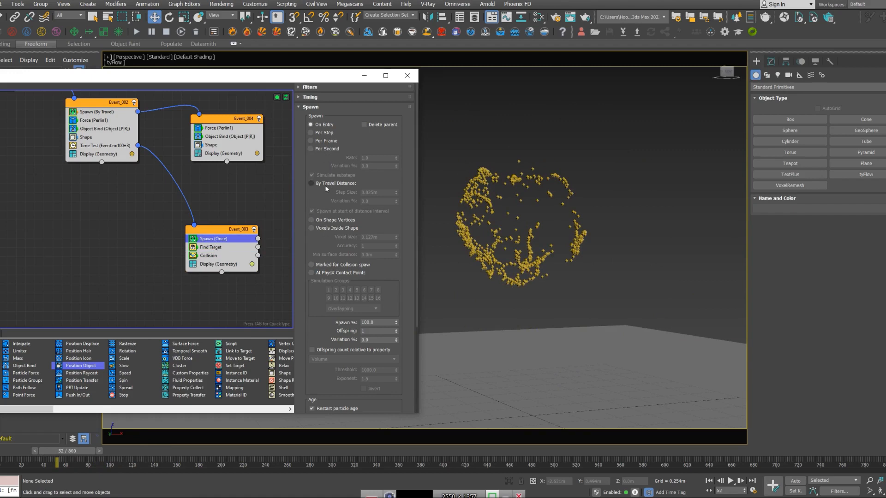
{"action": "left_click", "coordinate": [311, 183]}
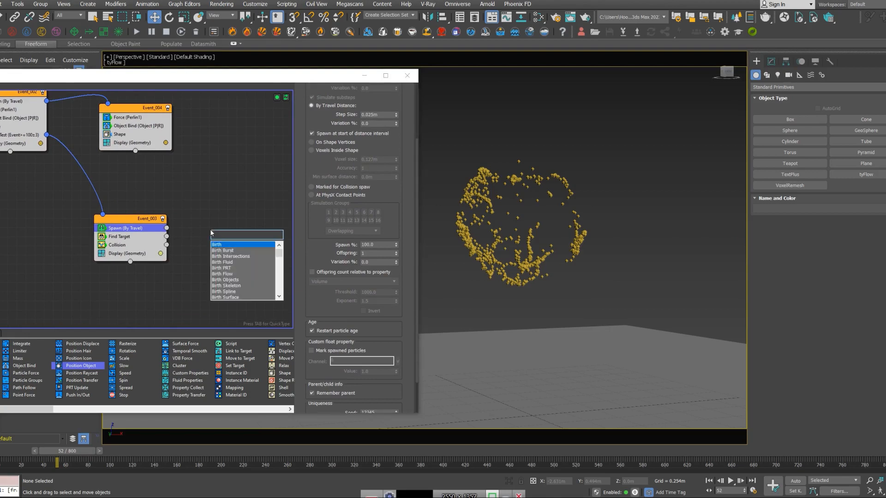
{"action": "type", "text": "time"}
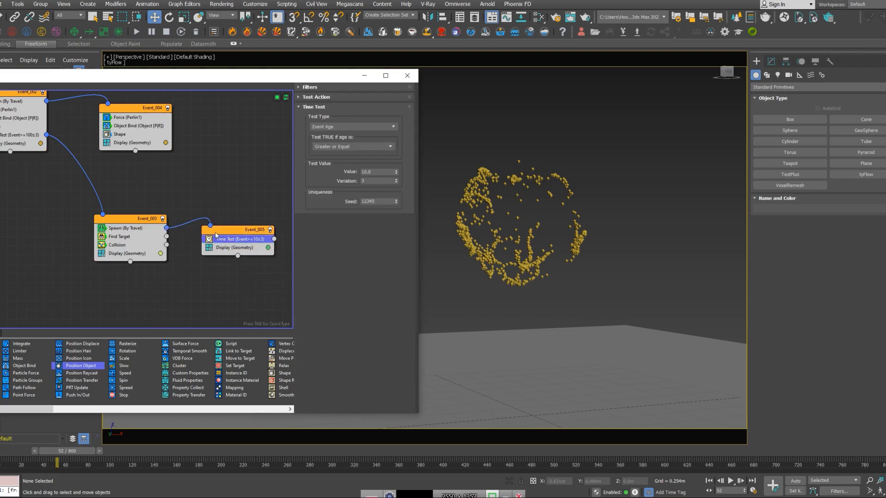
{"action": "left_click", "coordinate": [119, 236]}
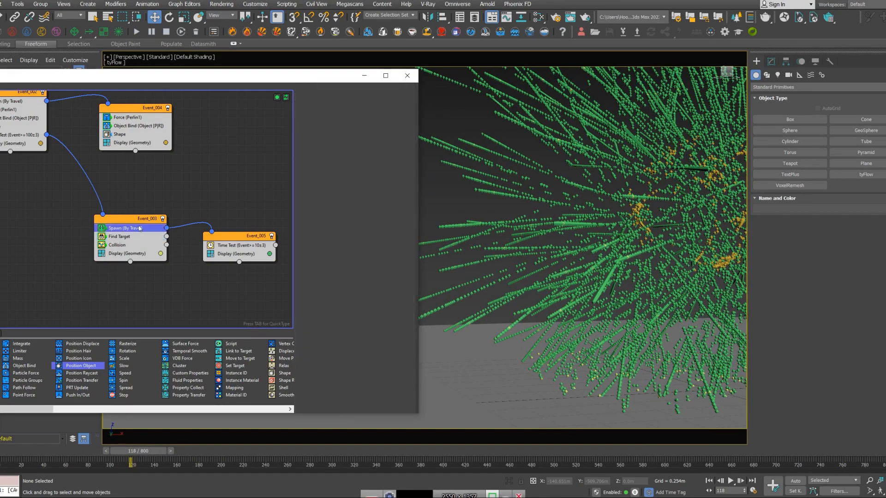
Set the trail spawn Step Size to 0.01m for dense particle trails.
{"action": "left_click", "coordinate": [125, 228]}
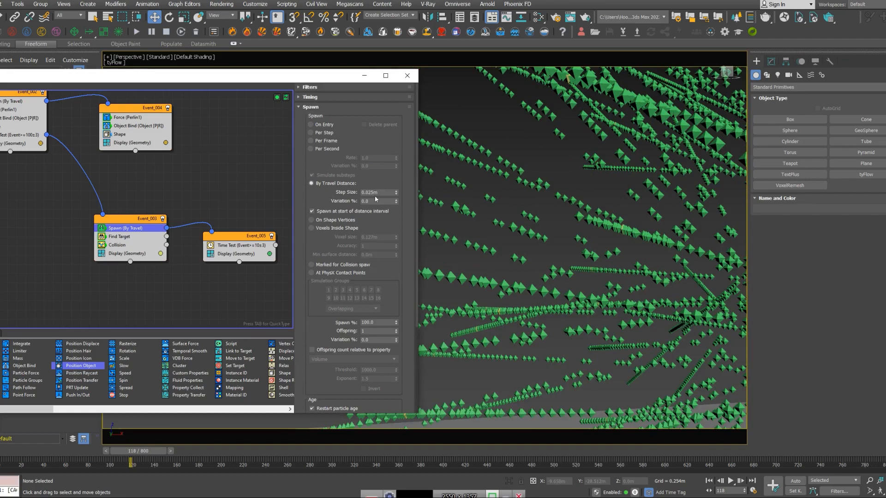
{"action": "triple_click", "coordinate": [377, 192]}
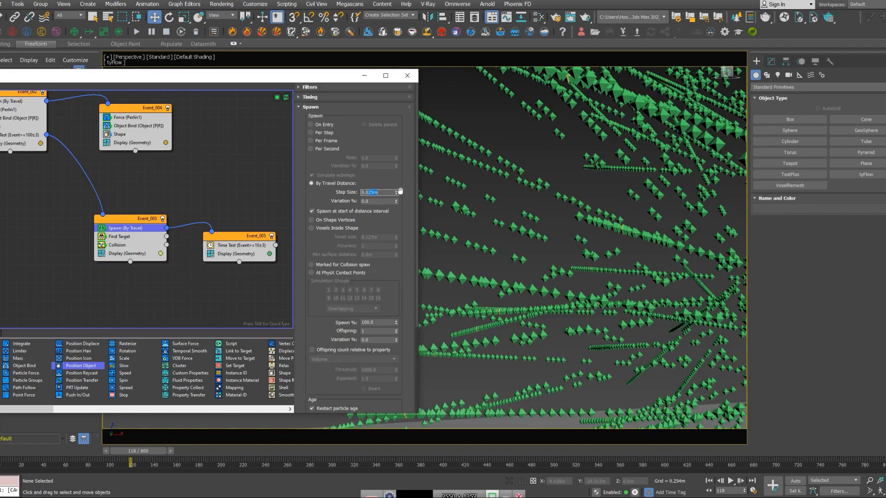
{"action": "type", "text": "0.01m"}
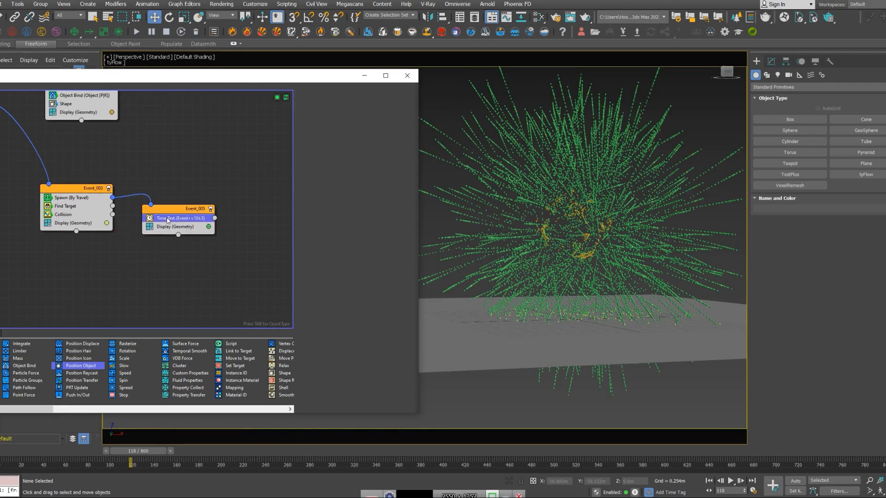
Set the Time Test age threshold and add a Delete operator as Event_006 for aged trail particles.
{"action": "left_click", "coordinate": [170, 218]}
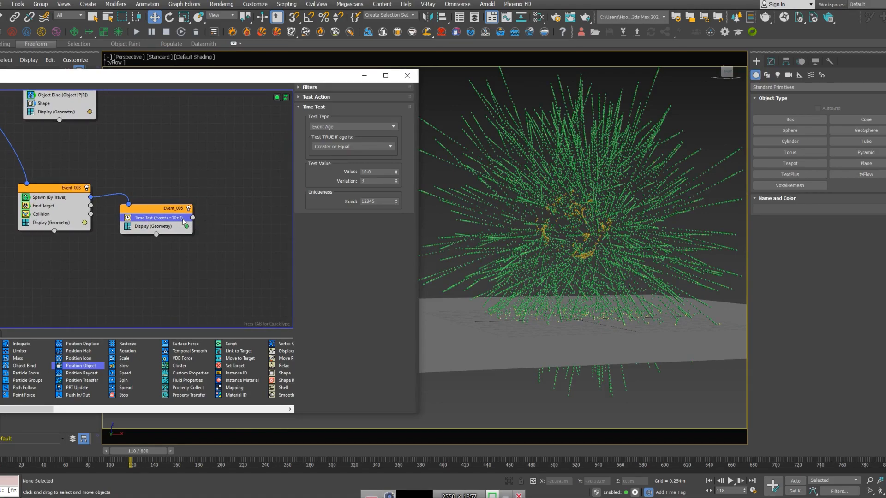
{"action": "left_click", "coordinate": [136, 458]}
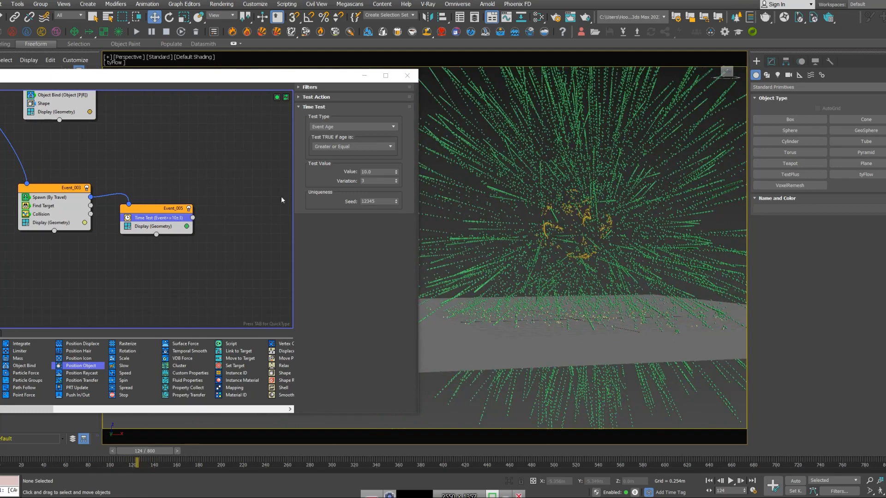
{"action": "triple_click", "coordinate": [373, 171]}
{"action": "type", "text": "del"}
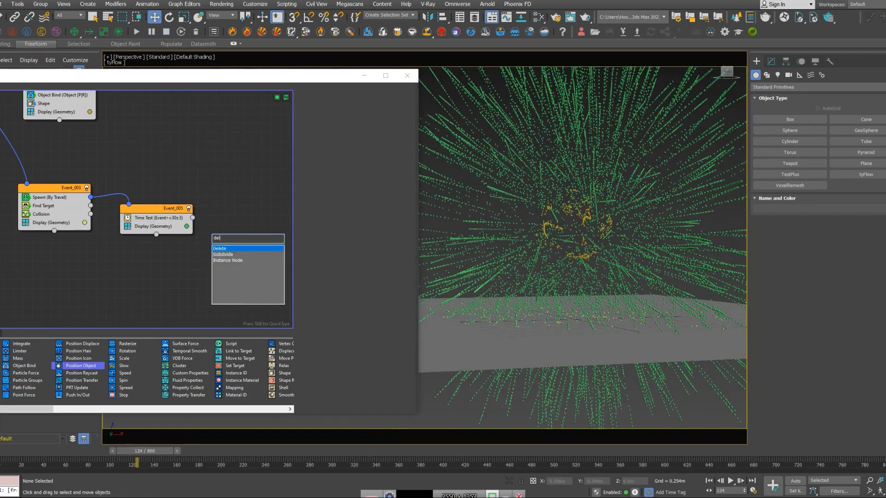
{"action": "left_click", "coordinate": [220, 248]}
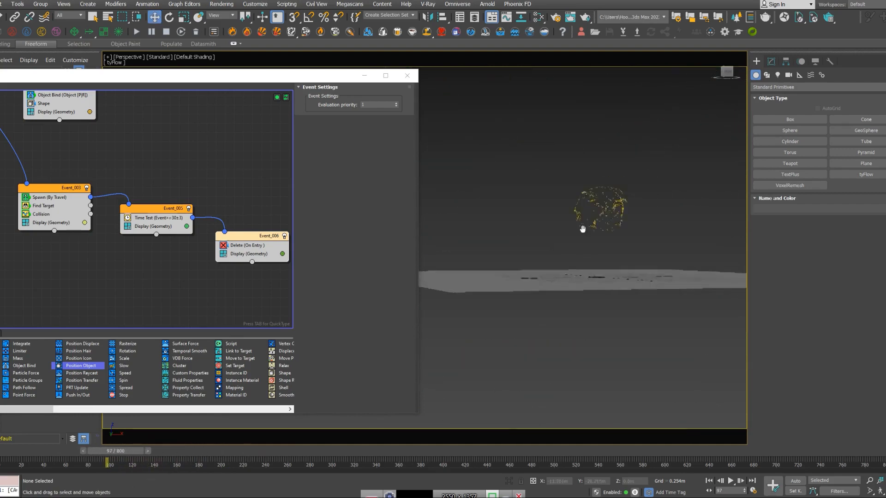
{"action": "left_click", "coordinate": [158, 218]}
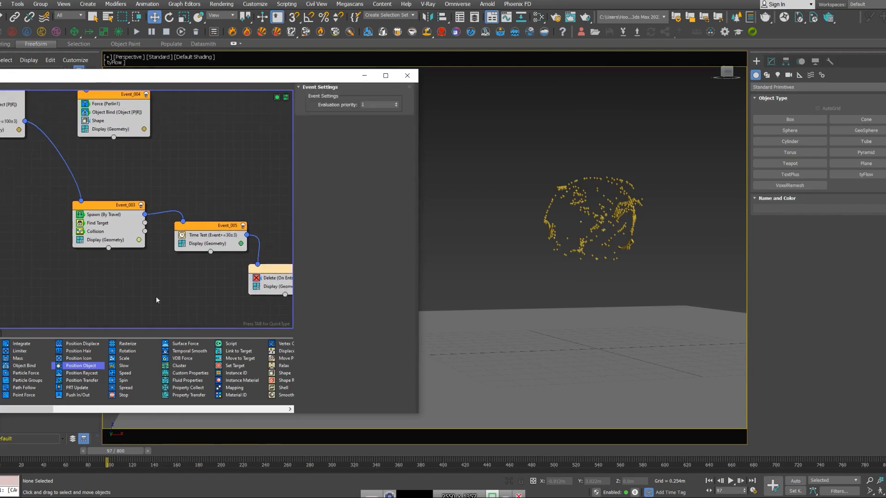
{"action": "mouse_move", "coordinate": [124, 389]}
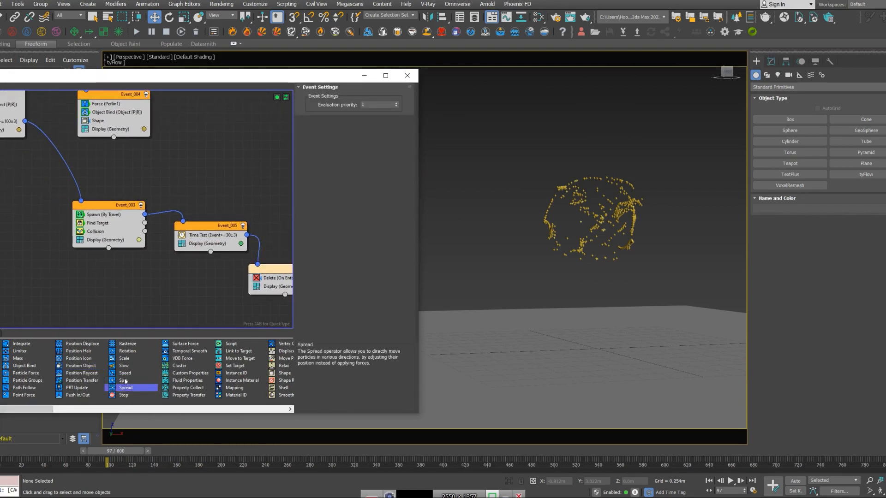
Add a Slow operator after Collision in Event_003 with velocity at 15%.
{"action": "left_click", "coordinate": [95, 231]}
{"action": "type", "text": "slow"}
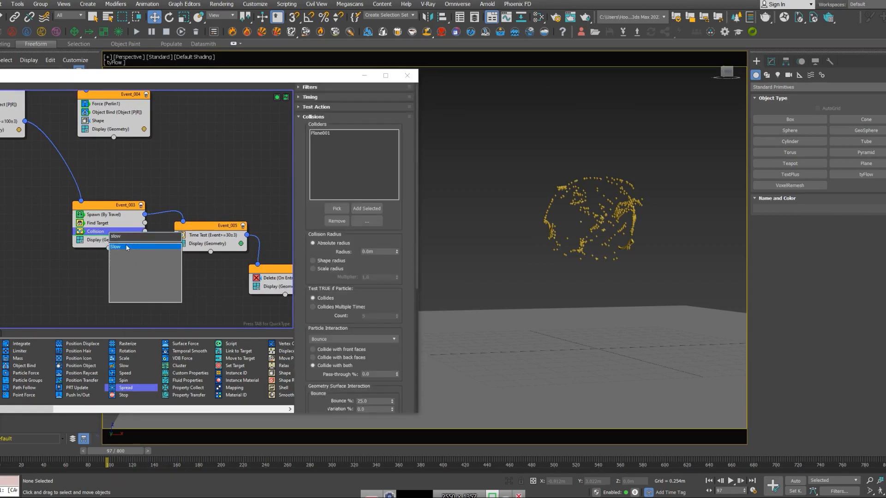
{"action": "left_click", "coordinate": [116, 247]}
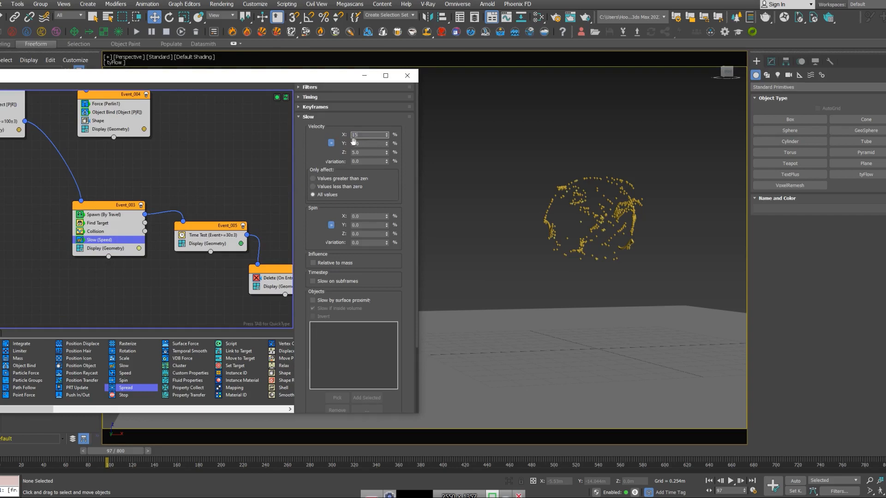
{"action": "left_click", "coordinate": [731, 481]}
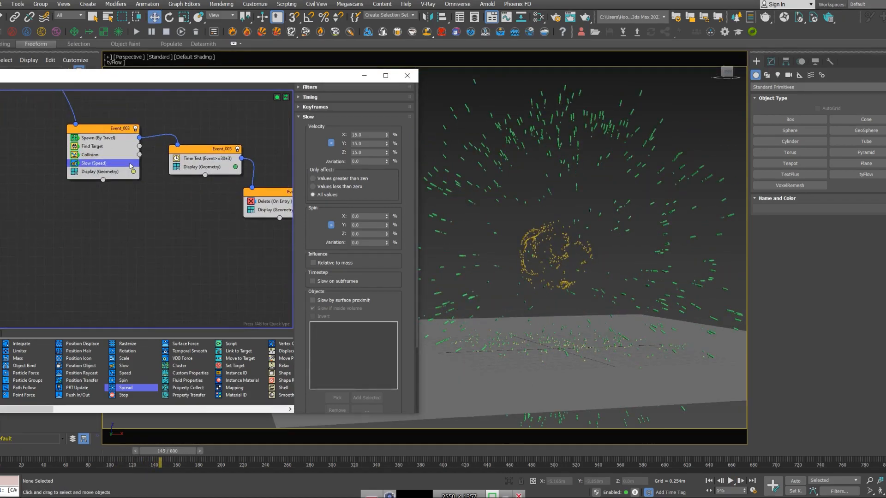
Add a Time Test (age >= 40) after the Slow operator, wired to the Delete event.
{"action": "left_click_drag", "start_coordinate": [119, 128], "coordinate": [113, 164]}
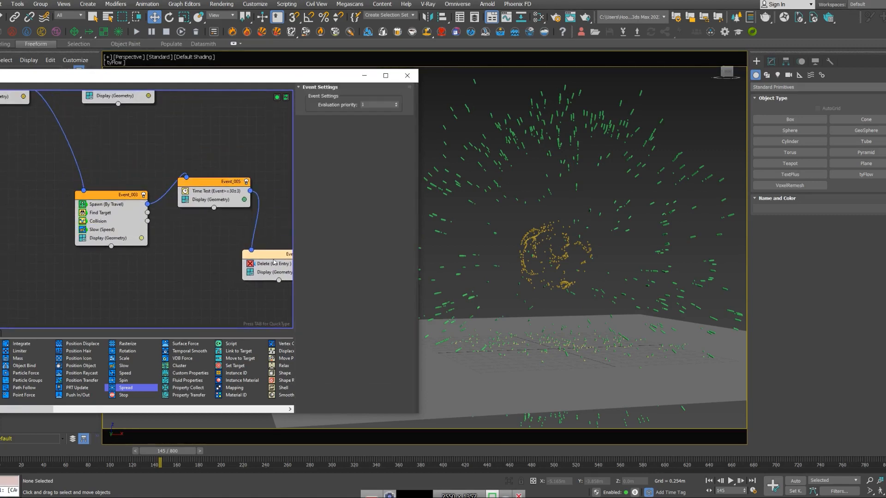
{"action": "left_click", "coordinate": [102, 230]}
{"action": "type", "text": "time"}
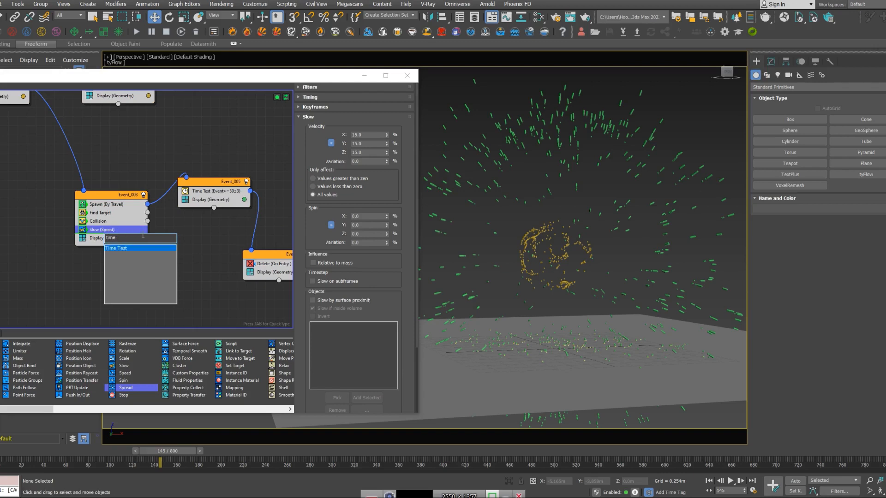
{"action": "left_click", "coordinate": [117, 248]}
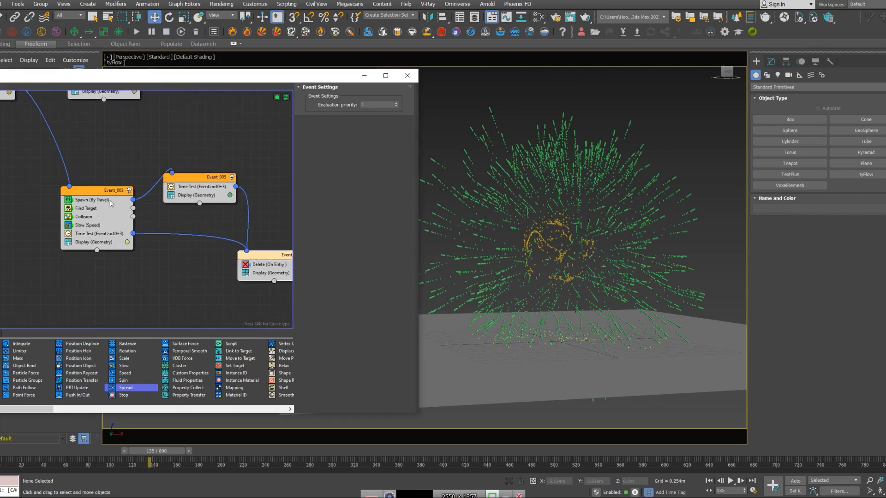
Add a continuous Scale operator at 98% to Event_005 before its time test.
{"action": "left_click", "coordinate": [203, 187]}
{"action": "type", "text": "sca"}
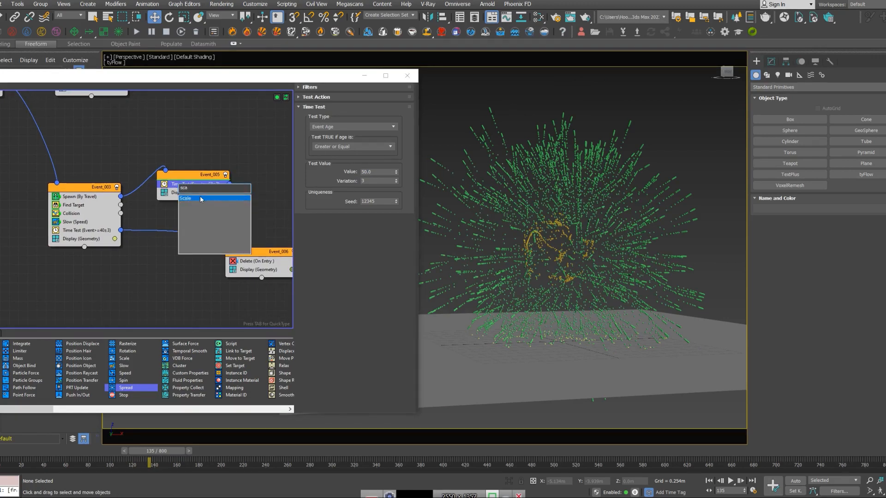
{"action": "left_click", "coordinate": [185, 198]}
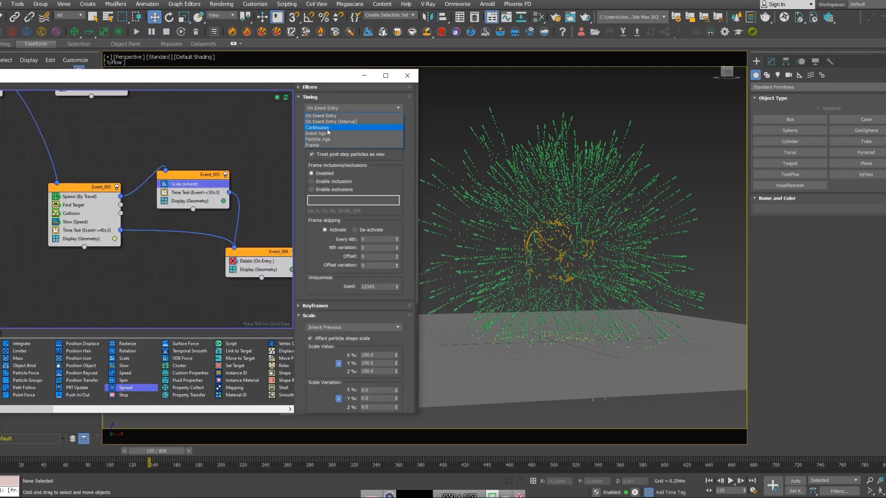
{"action": "left_click", "coordinate": [316, 128]}
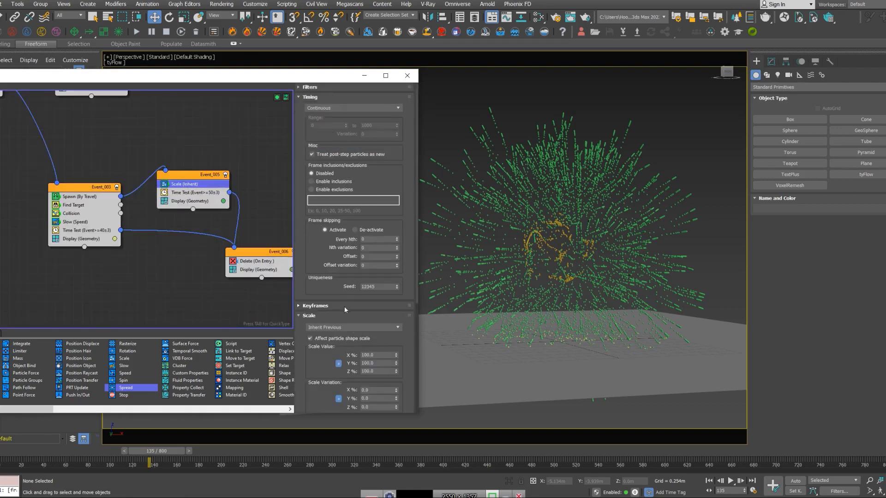
{"action": "triple_click", "coordinate": [376, 354]}
{"action": "type", "text": "98"}
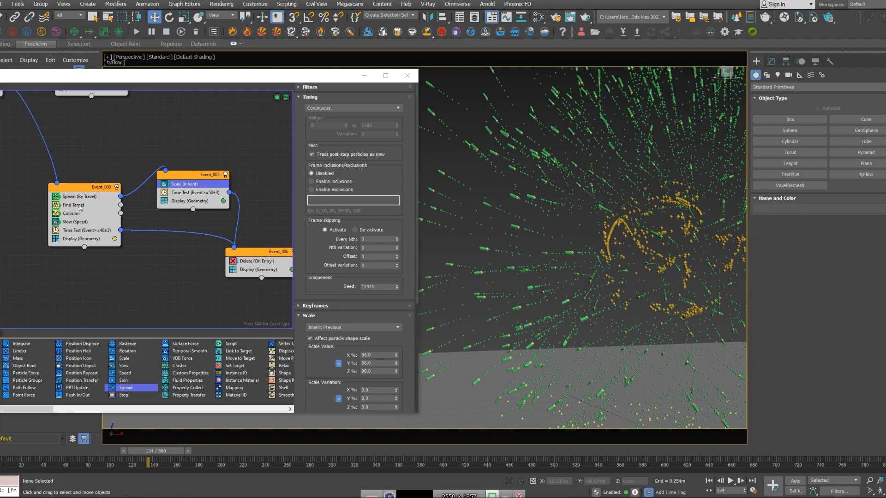
Adjust the Spawn by travel step size value.
{"action": "left_click", "coordinate": [80, 197]}
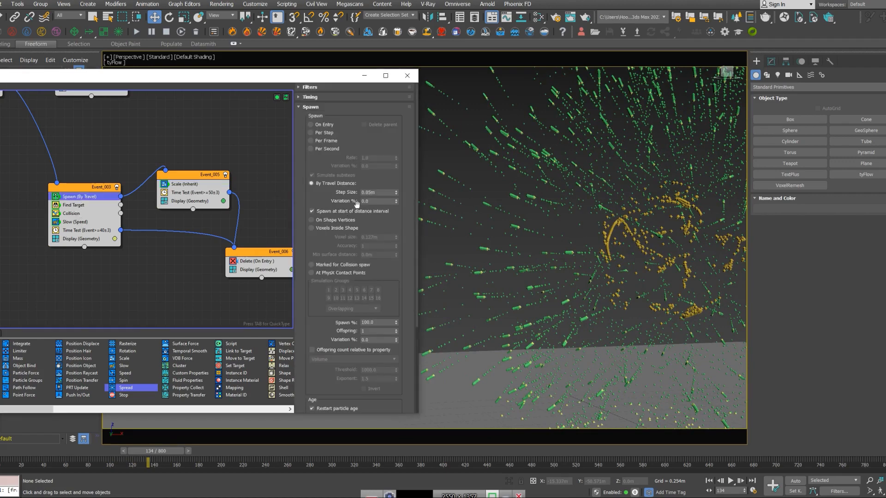
{"action": "triple_click", "coordinate": [375, 192]}
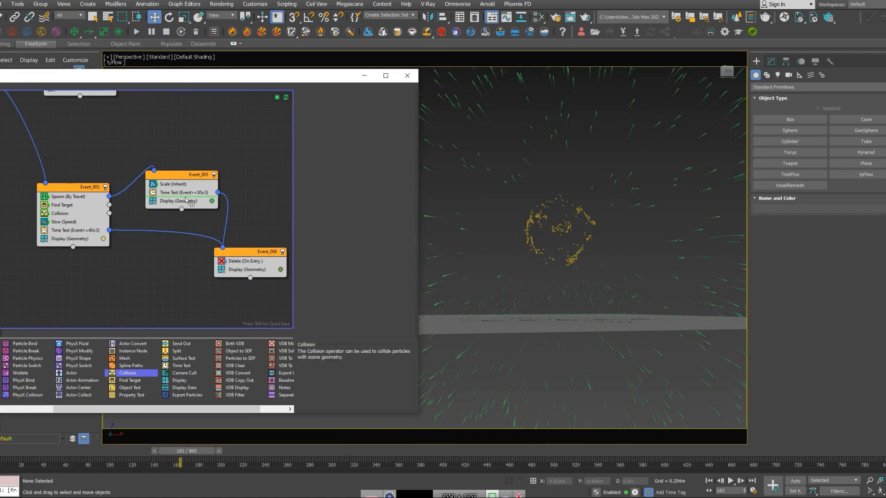
Pick Plane001 as the collider for Event_005's Collision operator and adjust the Bounce percentage.
{"action": "left_click", "coordinate": [168, 201]}
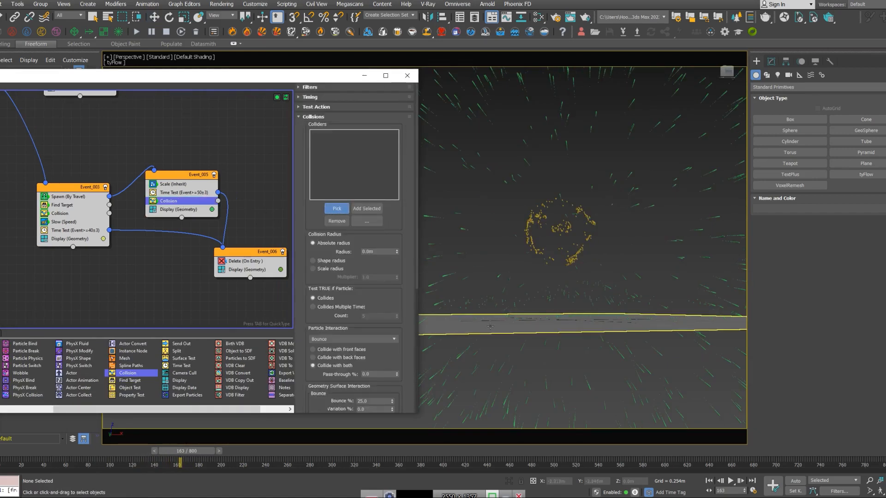
{"action": "left_click", "coordinate": [336, 208]}
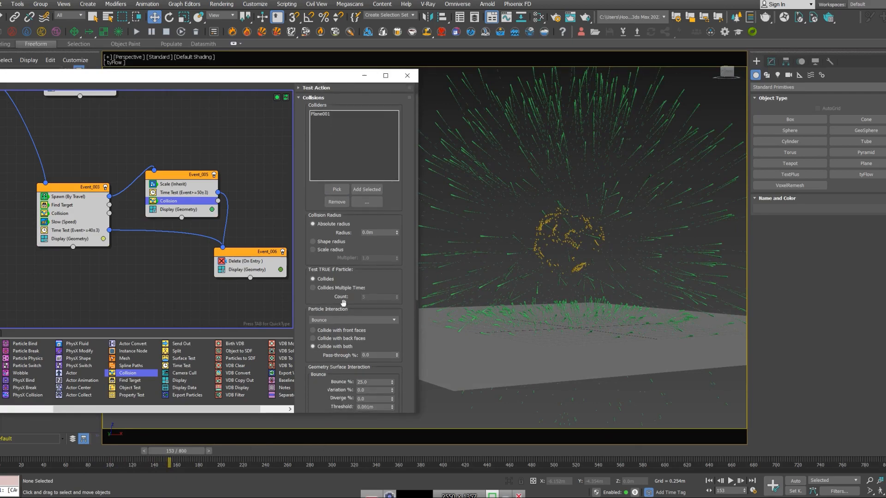
{"action": "scroll", "scroll_direction": "down", "scroll_amount": 3}
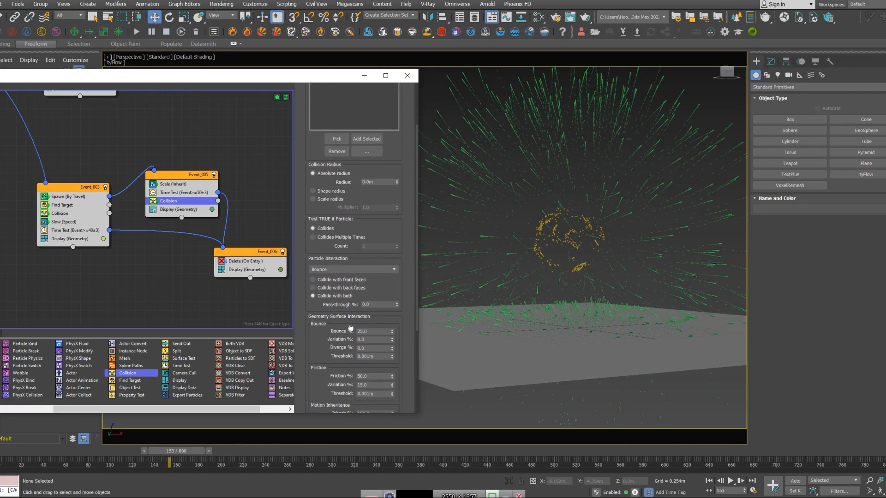
{"action": "triple_click", "coordinate": [370, 331]}
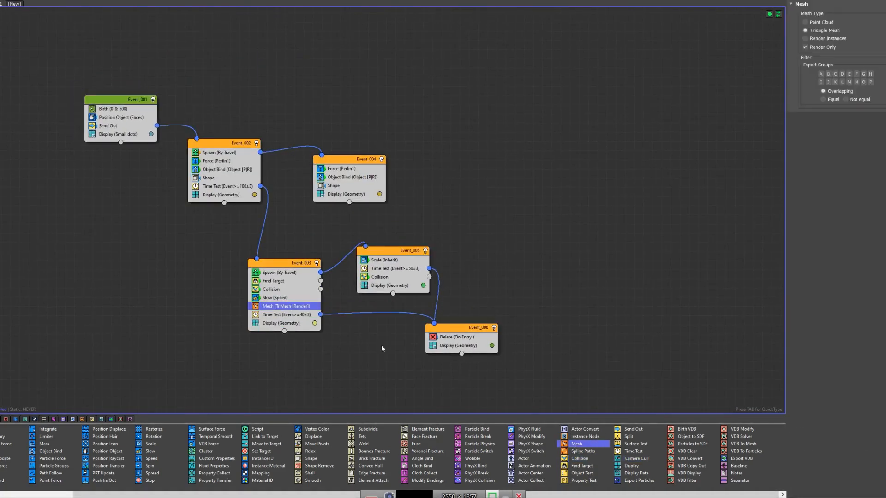
{"action": "mouse_move", "coordinate": [389, 285]}
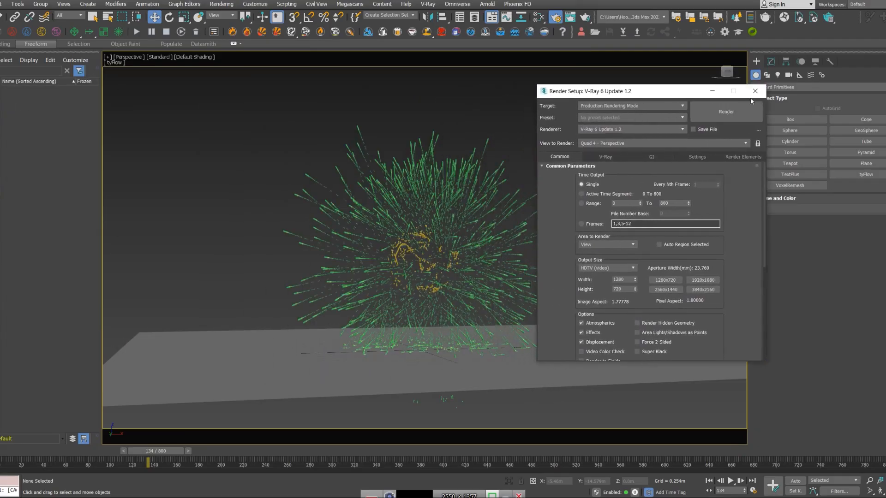
Create a white VRayLightMtl in the Slate Material Editor and assign it to tyFlow001.
{"action": "left_click", "coordinate": [755, 91]}
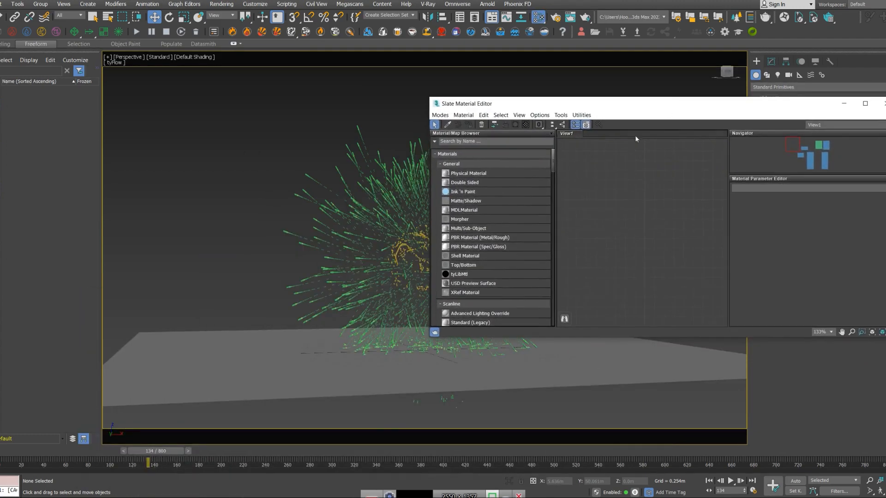
{"action": "scroll", "scroll_direction": "down", "scroll_amount": 3}
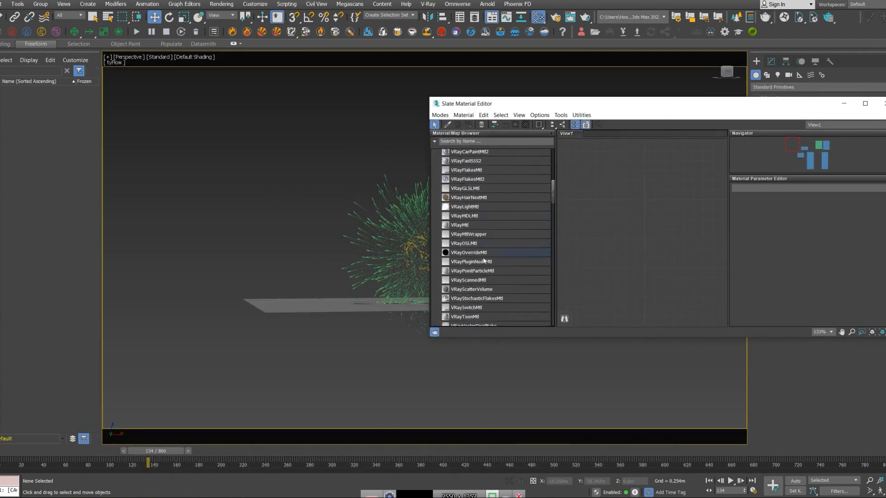
{"action": "scroll", "scroll_direction": "down", "scroll_amount": 3}
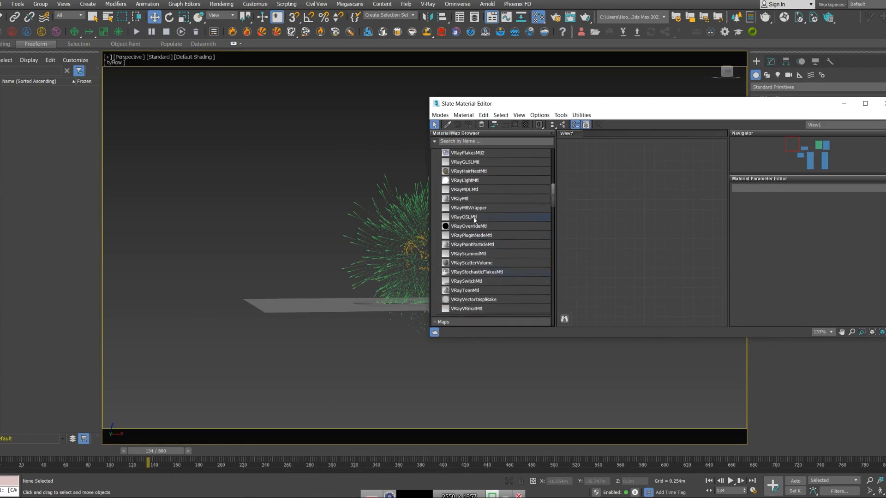
{"action": "double_click", "coordinate": [464, 180]}
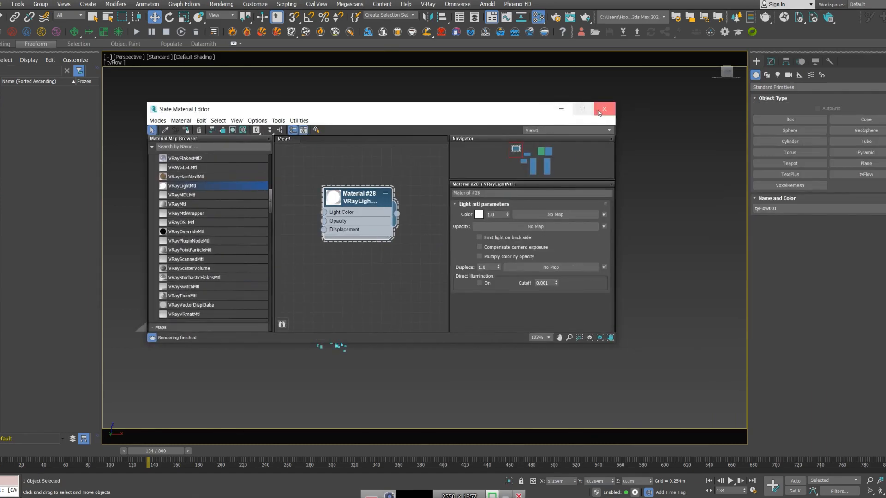
{"action": "left_click", "coordinate": [603, 109]}
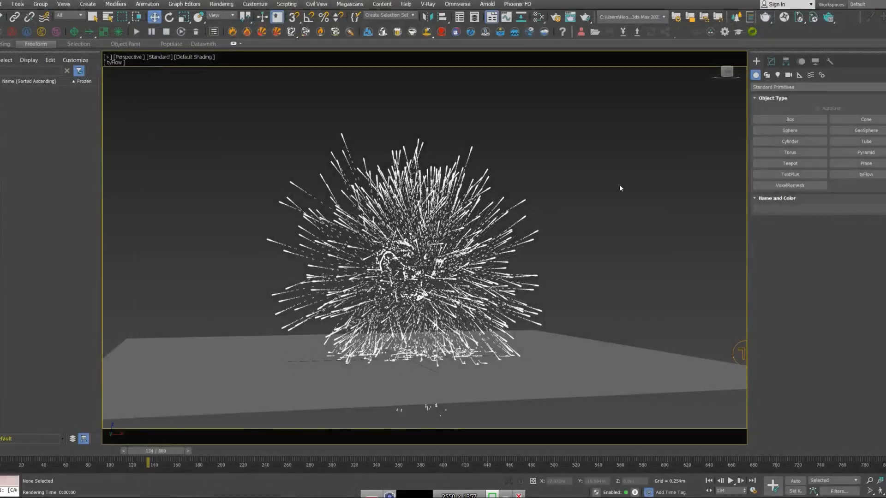
Play the timeline and stop near frame 217 where only the white orb cluster remains.
{"action": "scroll", "scroll_direction": "up", "scroll_amount": 3}
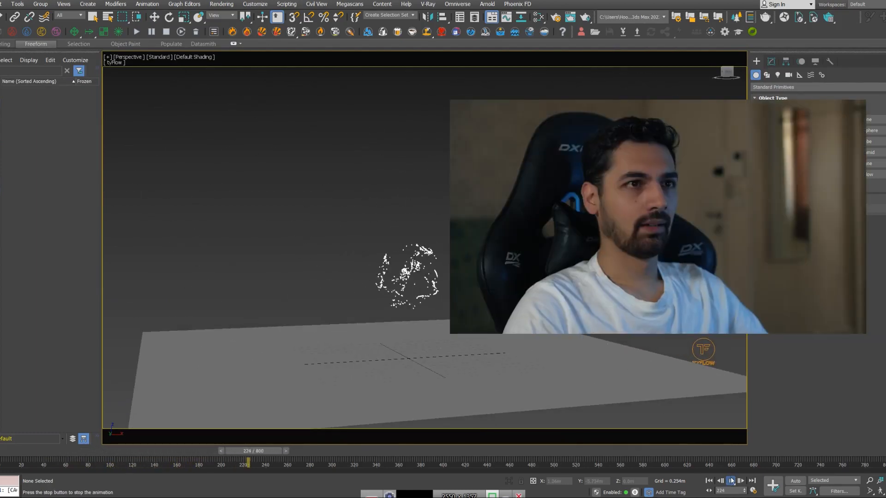
{"action": "left_click", "coordinate": [729, 481]}
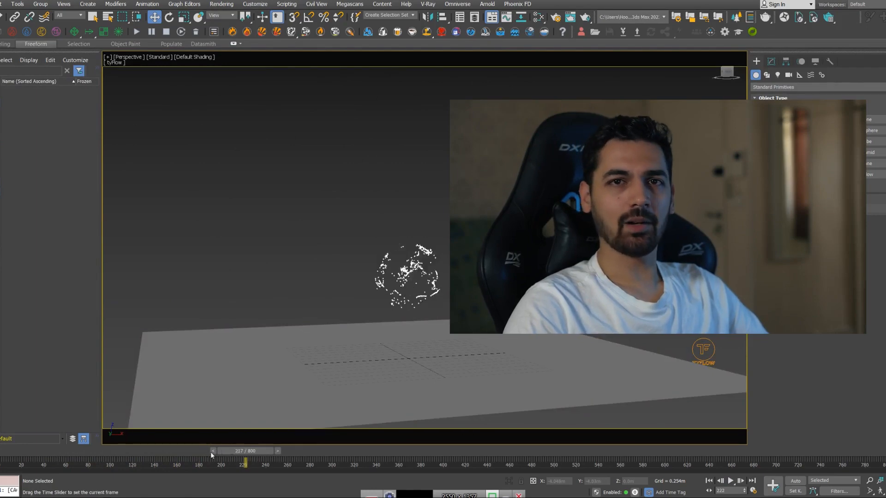